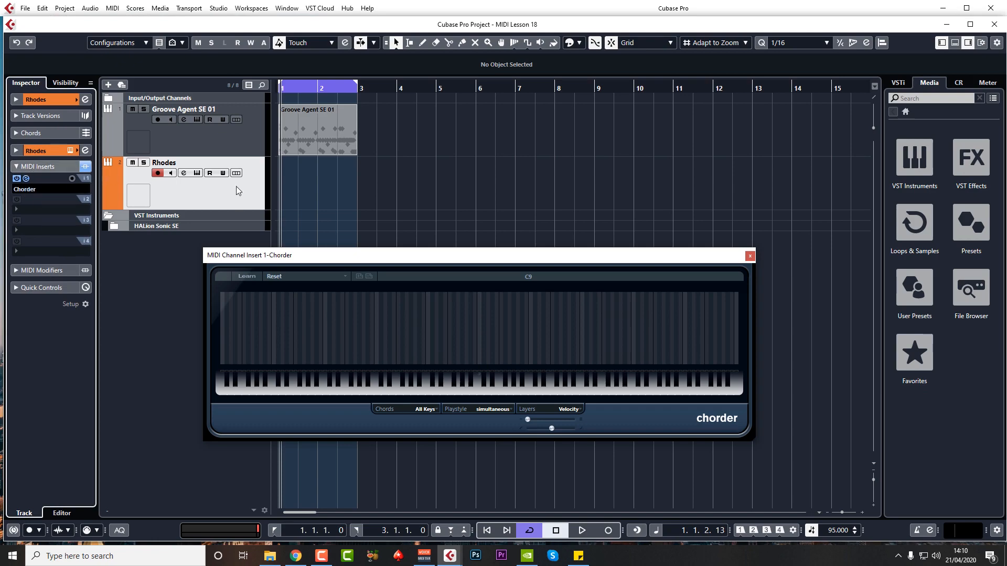
{"action": "mouse_move", "coordinate": [199, 180]}
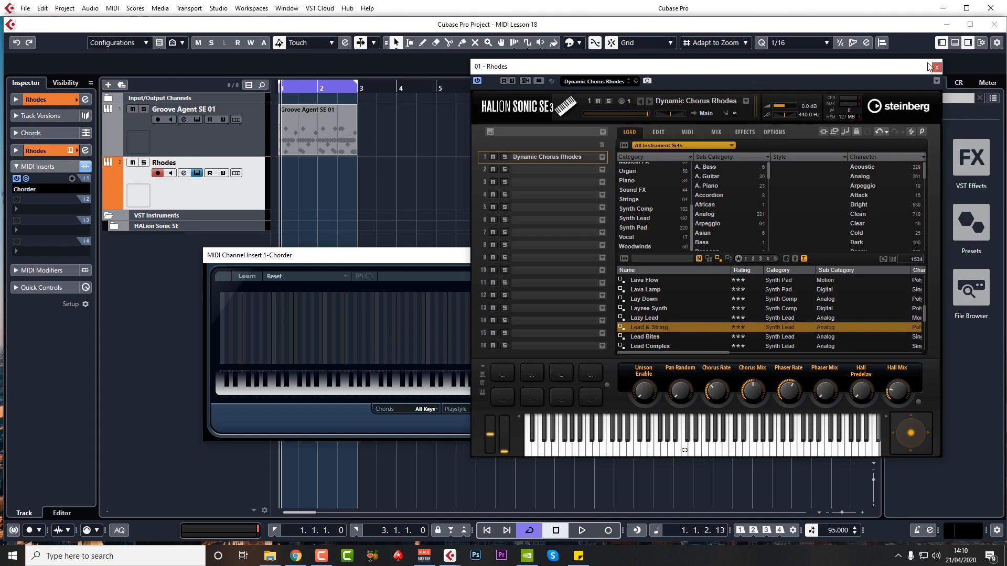
- Close the Rhodes track's instrument window
{"action": "left_click", "coordinate": [934, 66]}
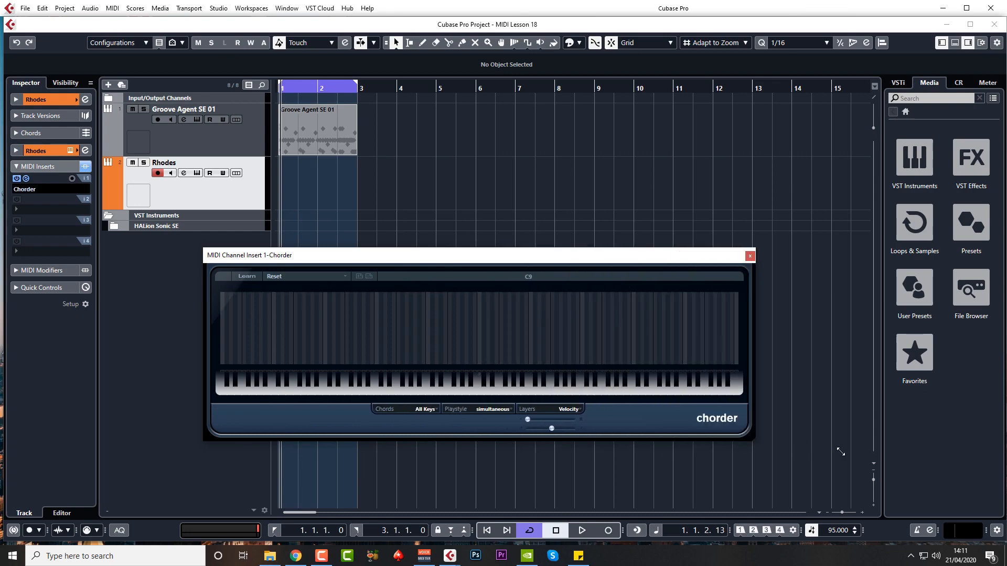
{"action": "mouse_move", "coordinate": [534, 217]}
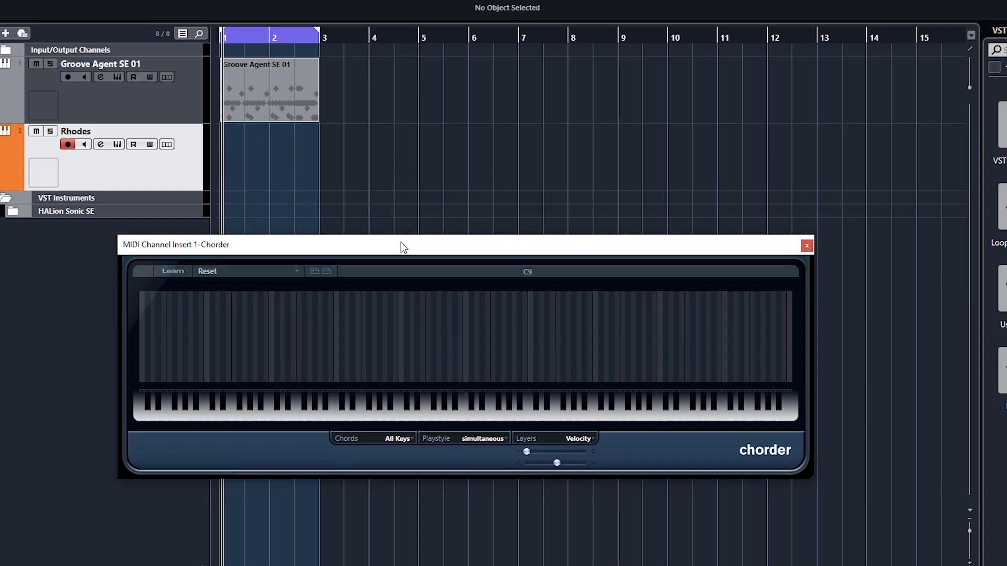
{"action": "mouse_move", "coordinate": [366, 458]}
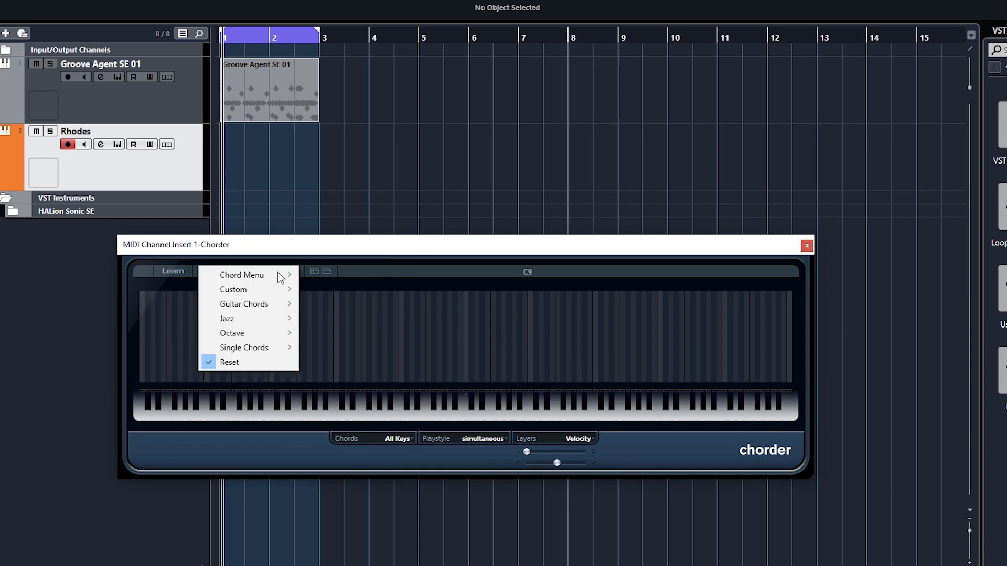
{"action": "mouse_move", "coordinate": [244, 347]}
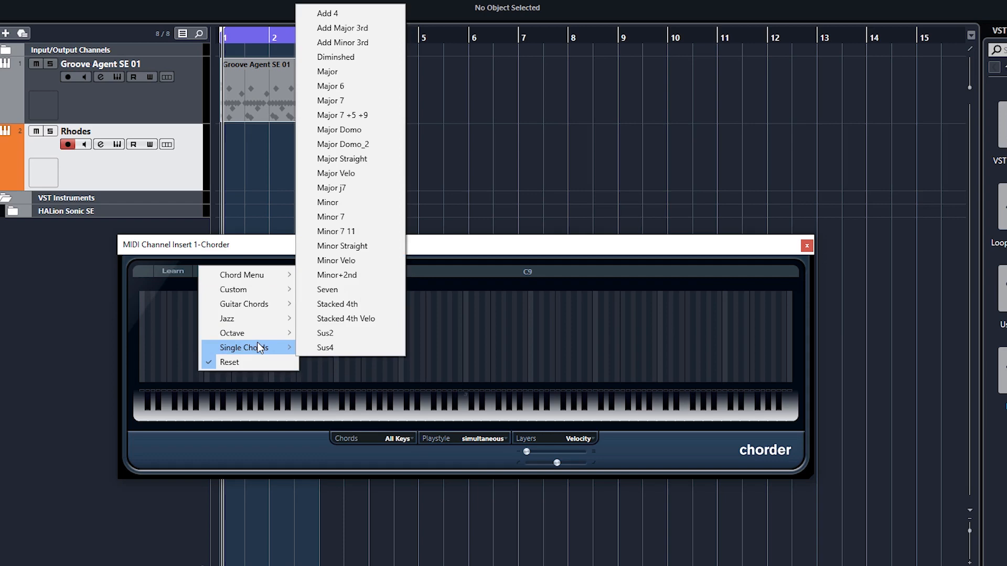
{"action": "mouse_move", "coordinate": [238, 332]}
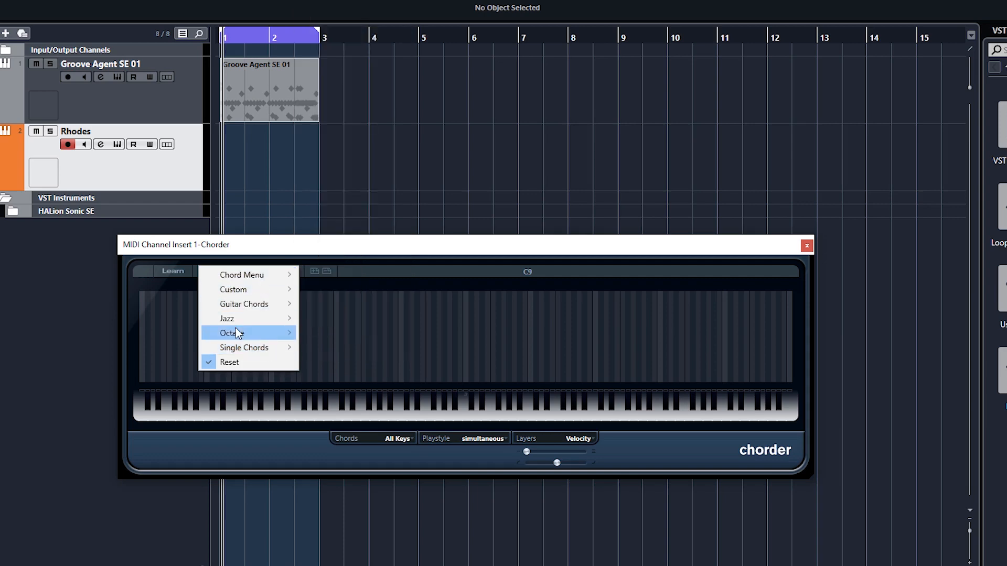
{"action": "mouse_move", "coordinate": [244, 303]}
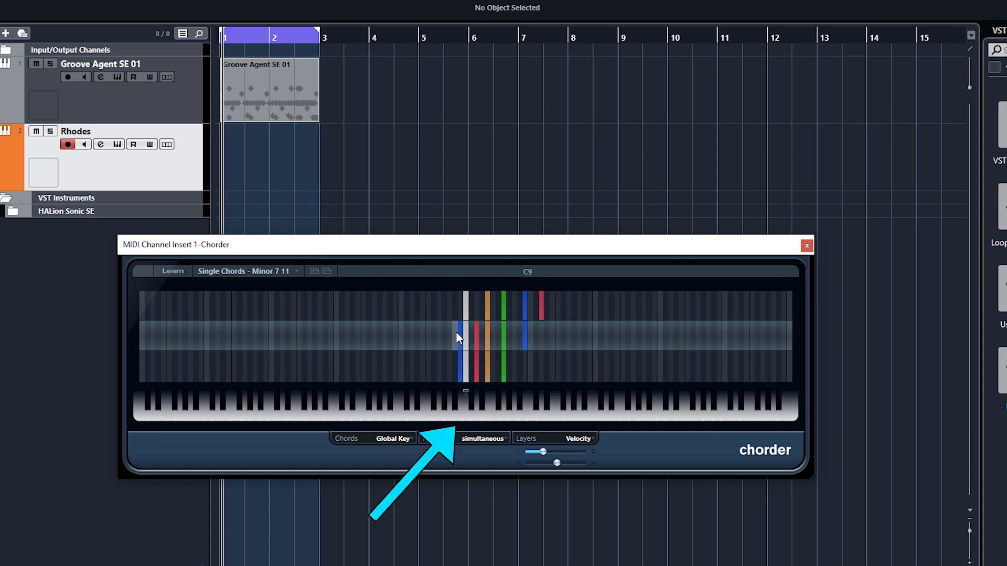
{"action": "left_click", "coordinate": [465, 407]}
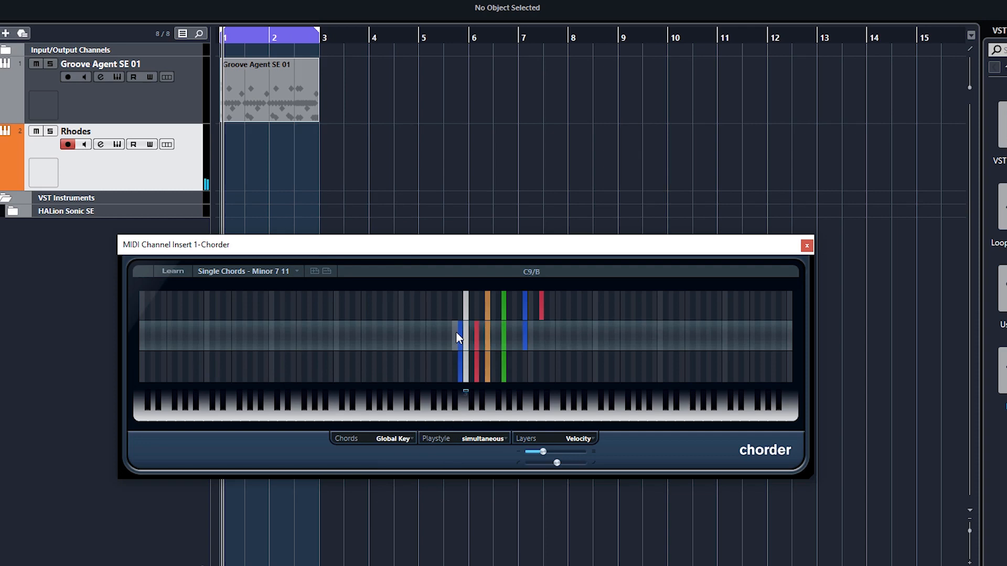
{"action": "left_click", "coordinate": [456, 338]}
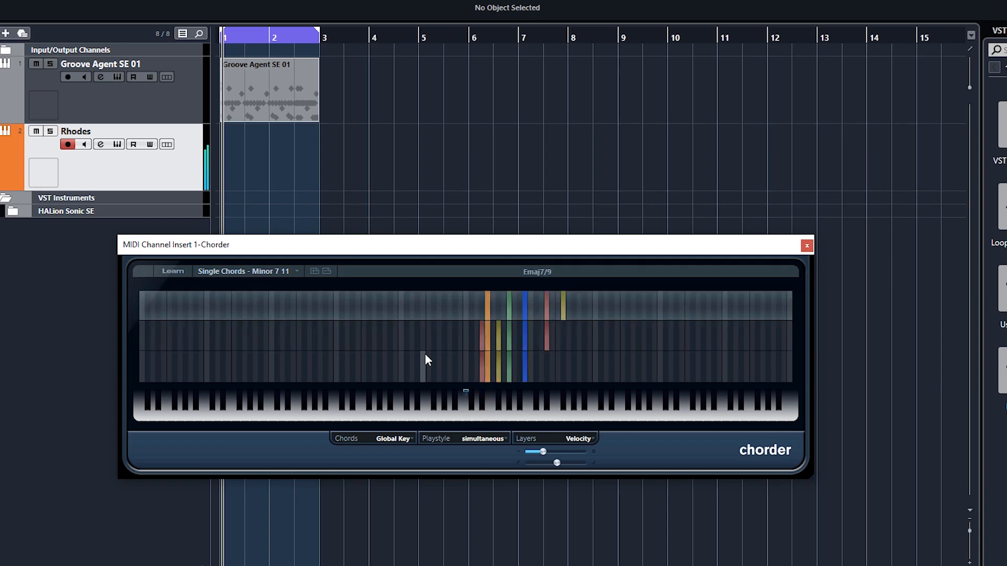
{"action": "mouse_move", "coordinate": [466, 352]}
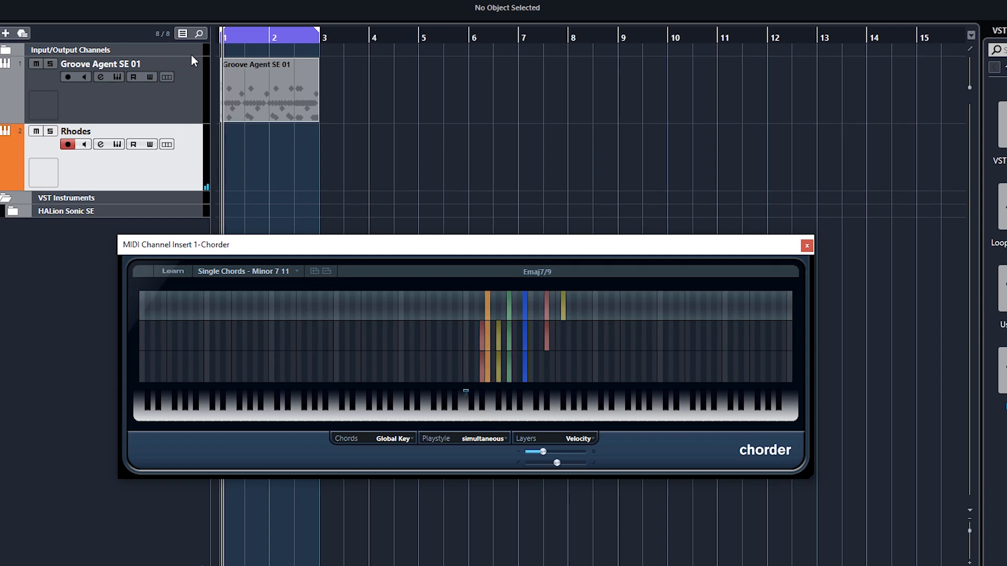
{"action": "mouse_move", "coordinate": [366, 162]}
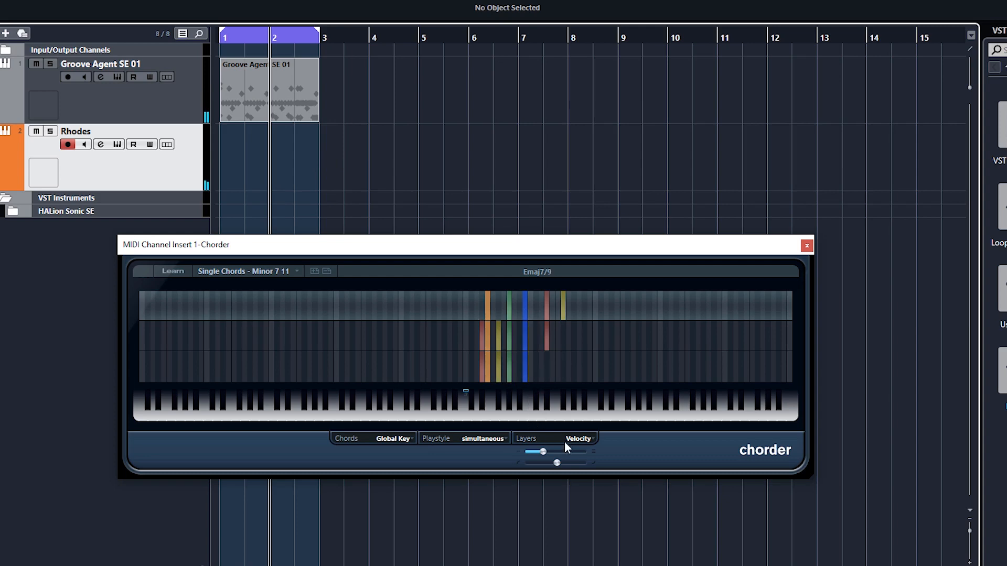
{"action": "mouse_move", "coordinate": [567, 443]}
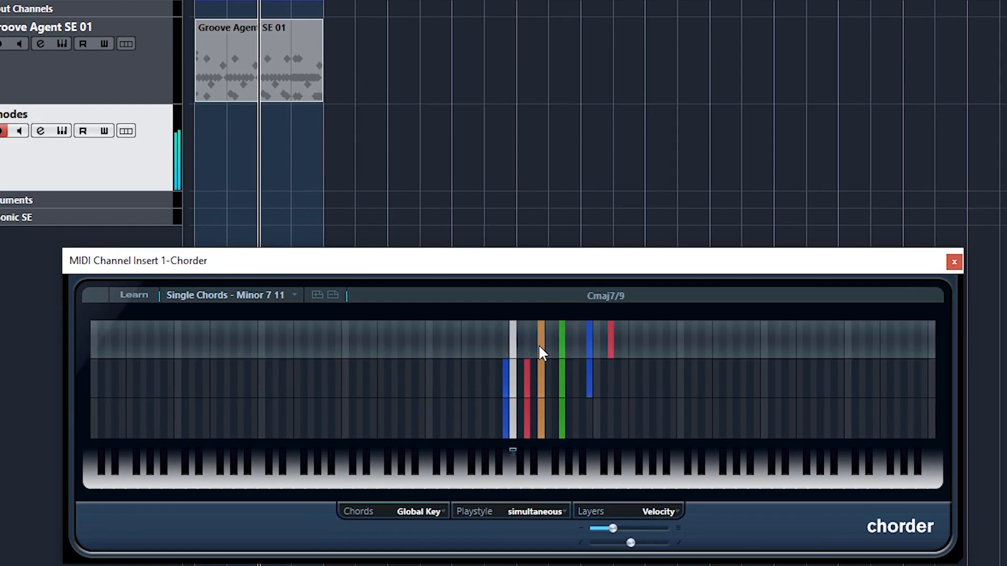
{"action": "mouse_move", "coordinate": [617, 306]}
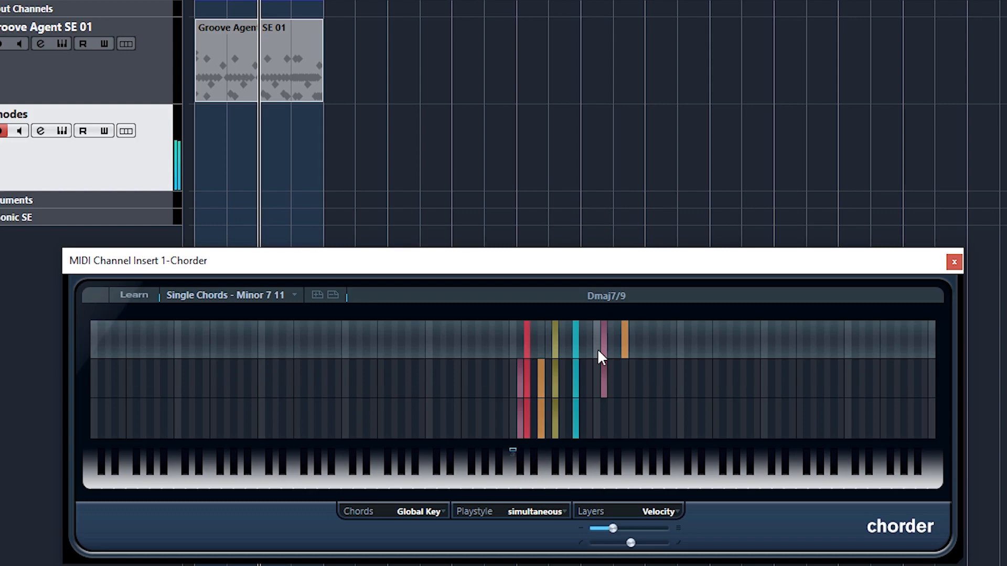
{"action": "left_click", "coordinate": [597, 356]}
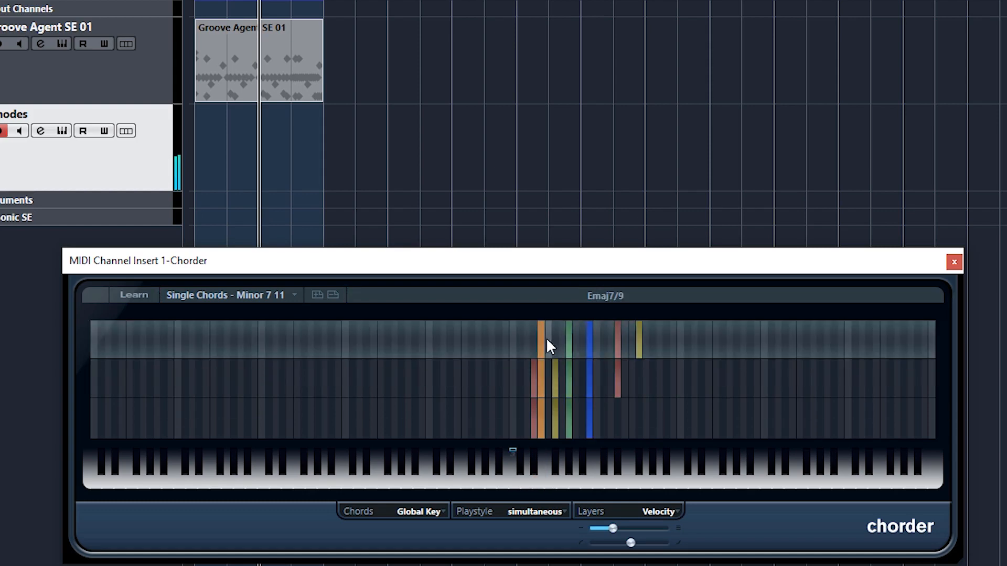
{"action": "mouse_move", "coordinate": [620, 533]}
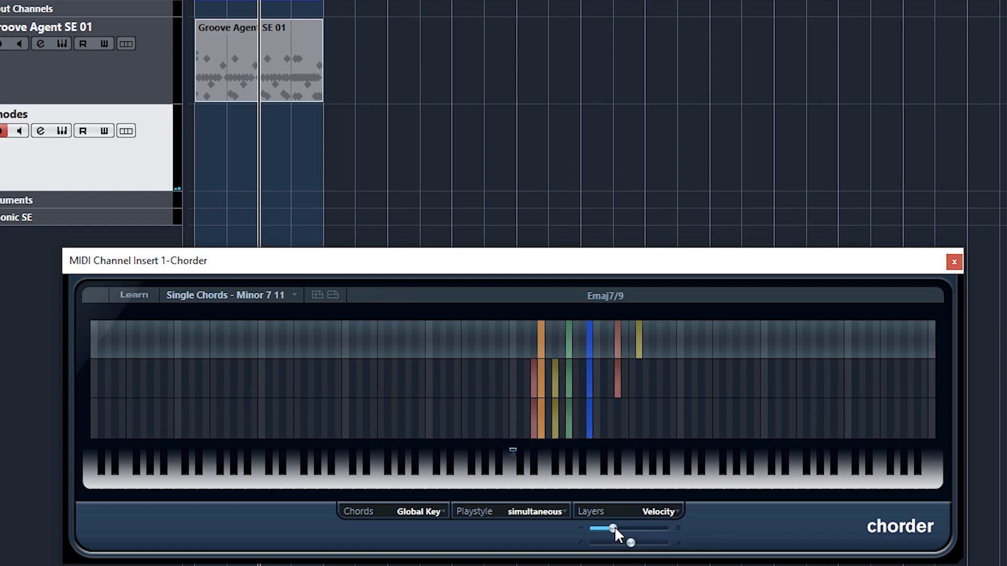
{"action": "left_click_drag", "start_coordinate": [613, 529], "coordinate": [666, 529]}
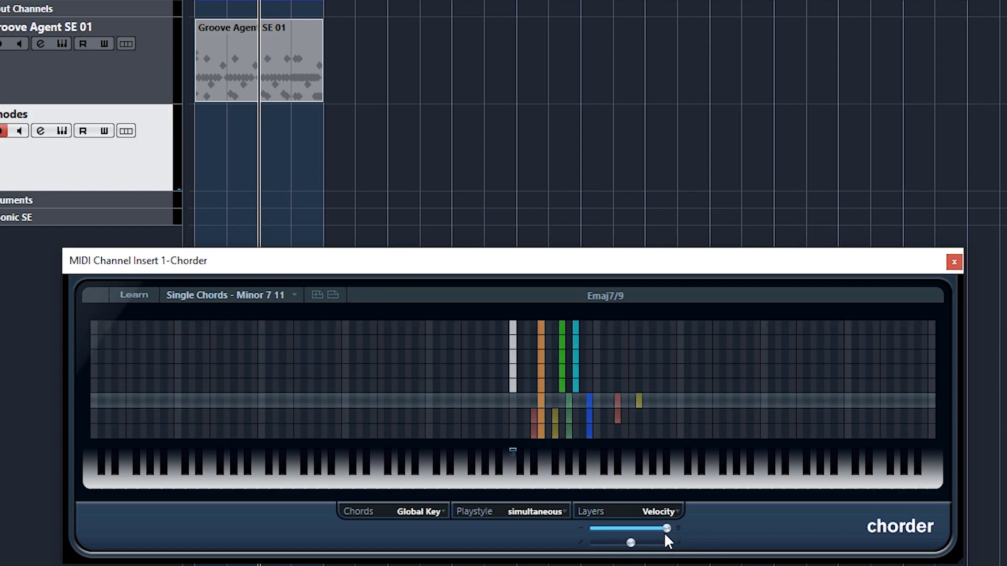
{"action": "left_click_drag", "start_coordinate": [664, 528], "coordinate": [632, 528]}
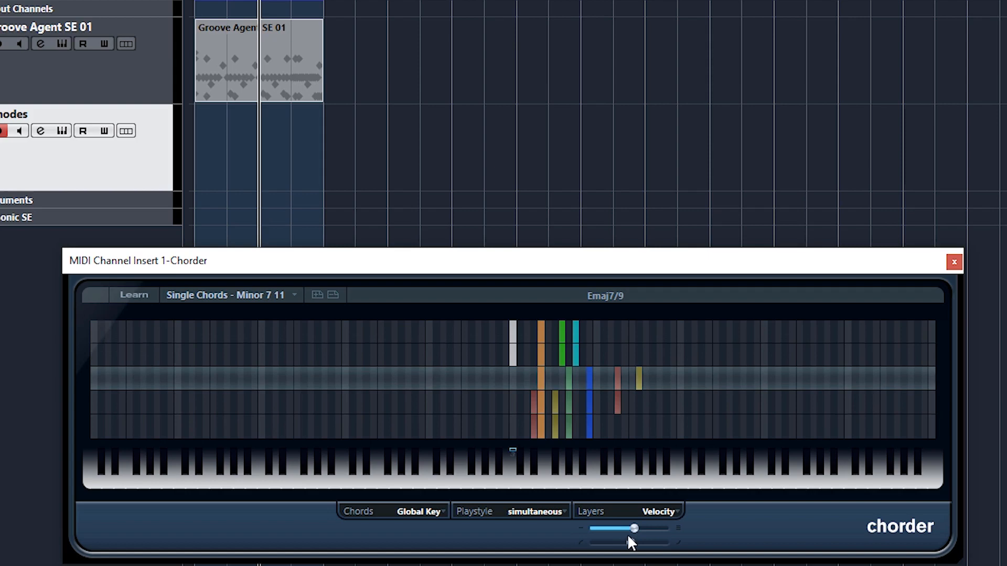
{"action": "left_click_drag", "start_coordinate": [634, 528], "coordinate": [613, 528]}
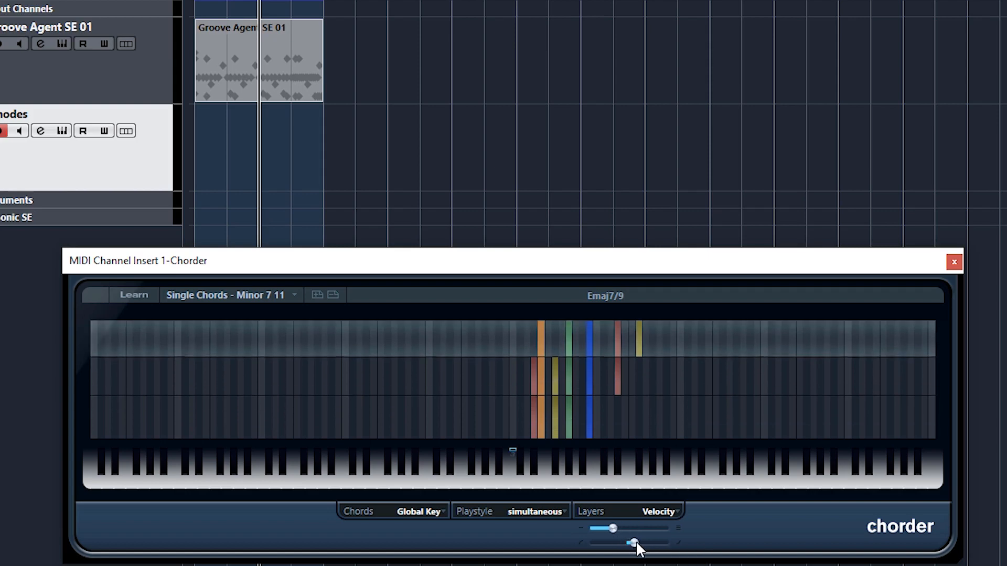
{"action": "left_click_drag", "start_coordinate": [613, 541], "coordinate": [654, 545]}
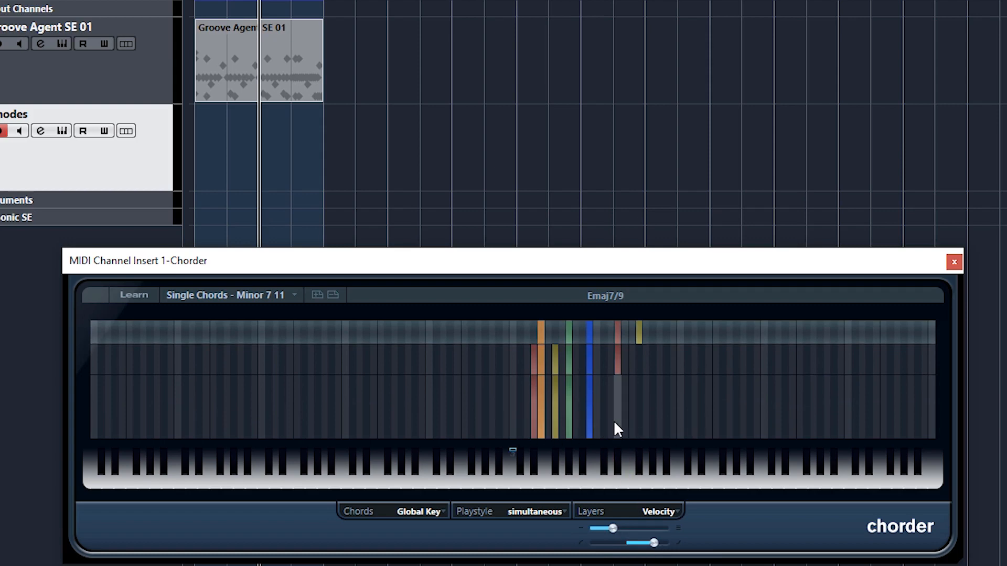
{"action": "left_click_drag", "start_coordinate": [654, 543], "coordinate": [599, 543]}
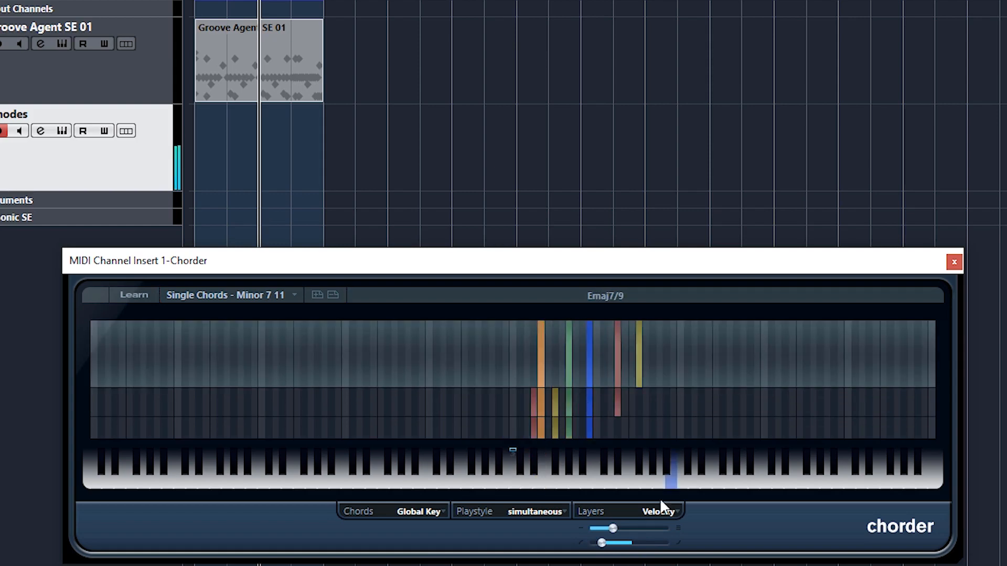
{"action": "left_click_drag", "start_coordinate": [601, 542], "coordinate": [632, 543]}
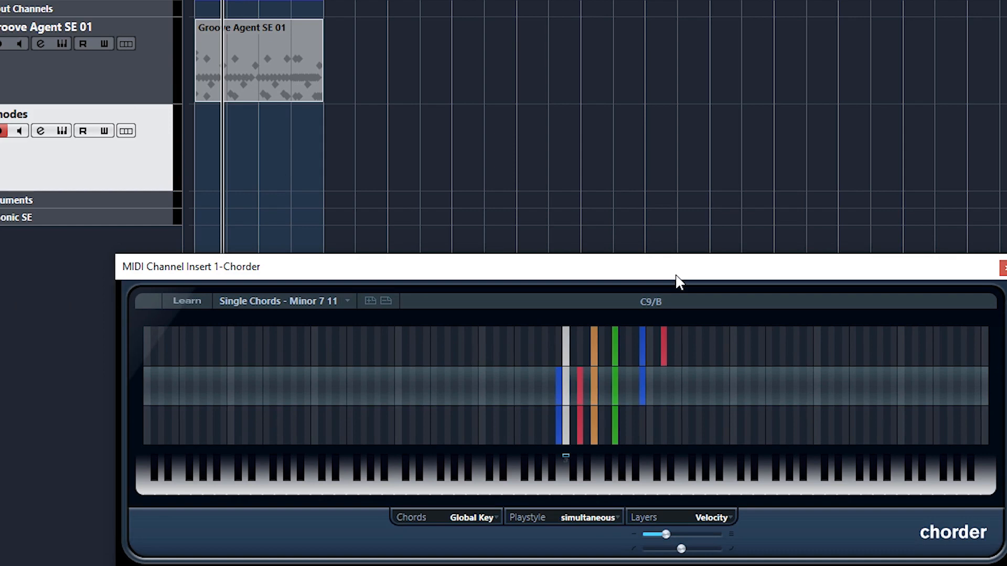
{"action": "mouse_move", "coordinate": [561, 537]}
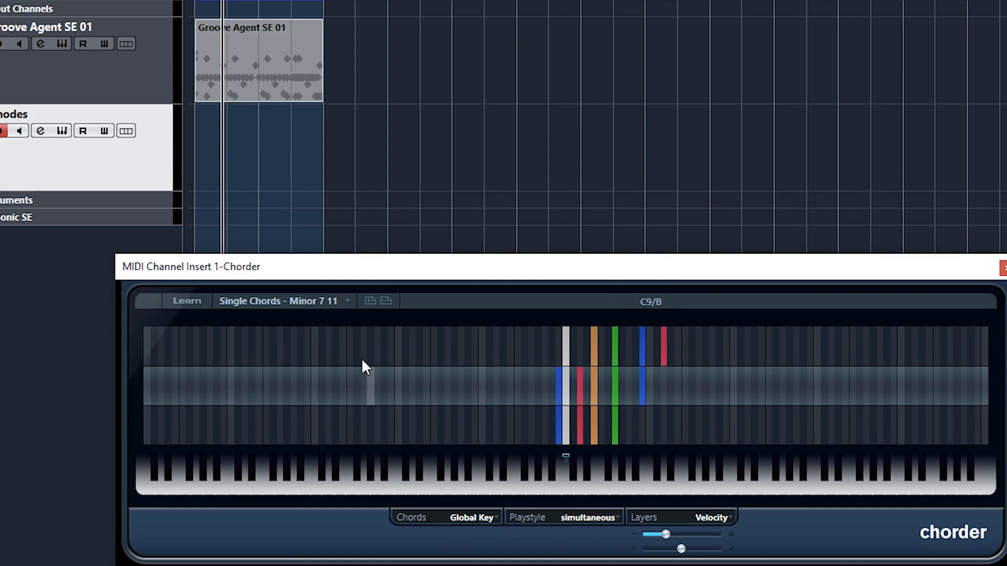
{"action": "mouse_move", "coordinate": [681, 437]}
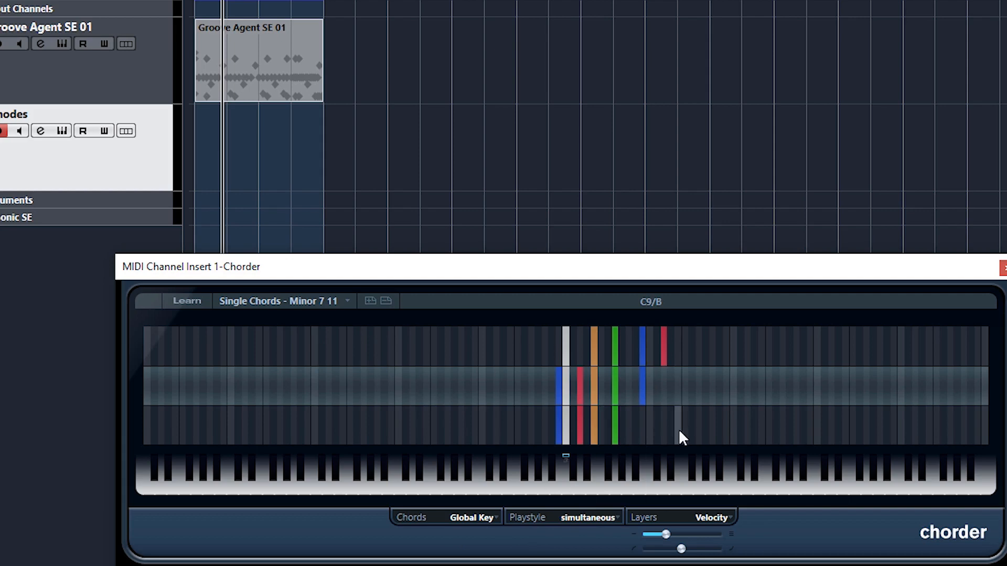
{"action": "mouse_move", "coordinate": [289, 302]}
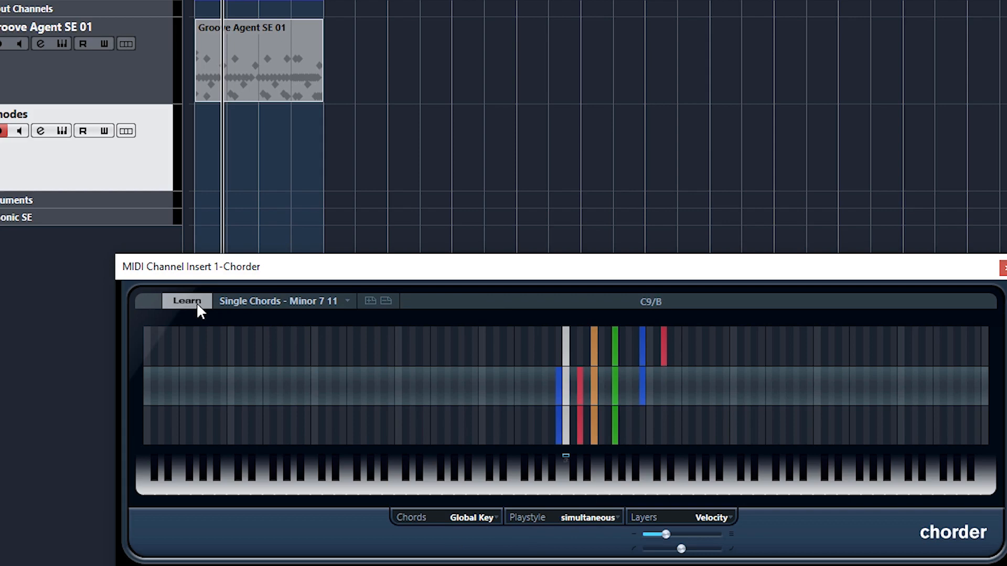
- Reset the Chorder from its preset menu to an empty preset
{"action": "left_click", "coordinate": [283, 301]}
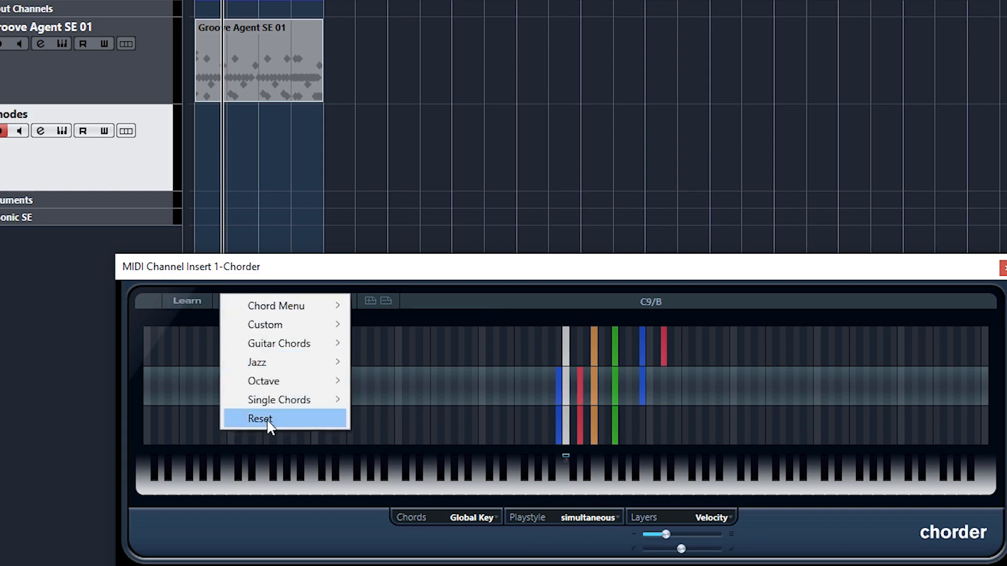
{"action": "left_click", "coordinate": [259, 419]}
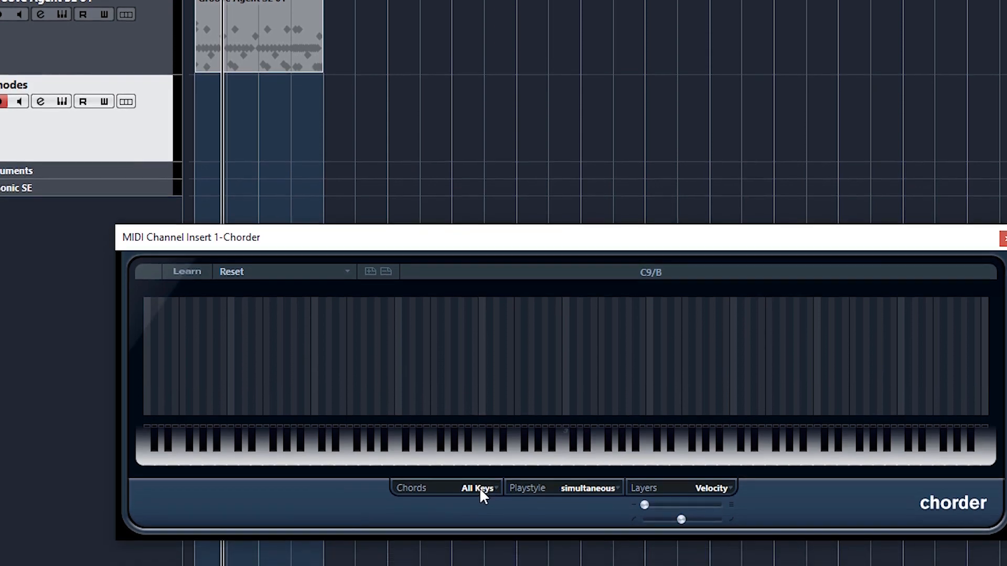
{"action": "left_click", "coordinate": [478, 488]}
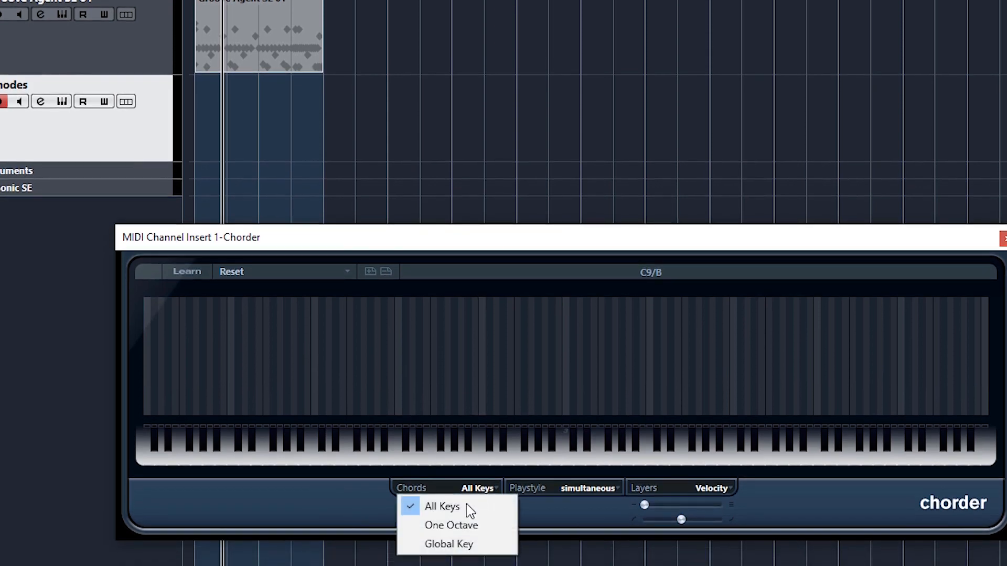
{"action": "mouse_move", "coordinate": [448, 544]}
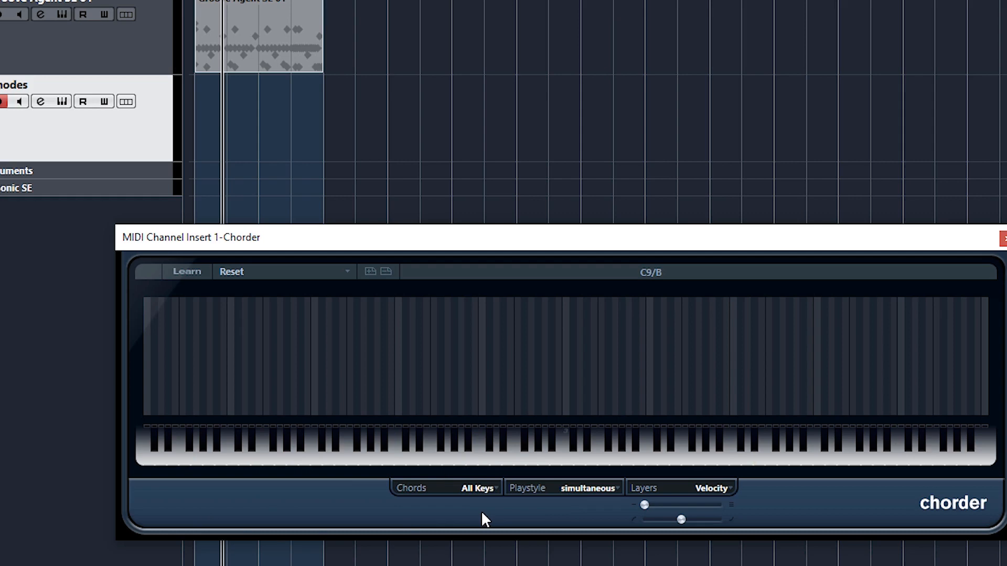
{"action": "left_click", "coordinate": [477, 489]}
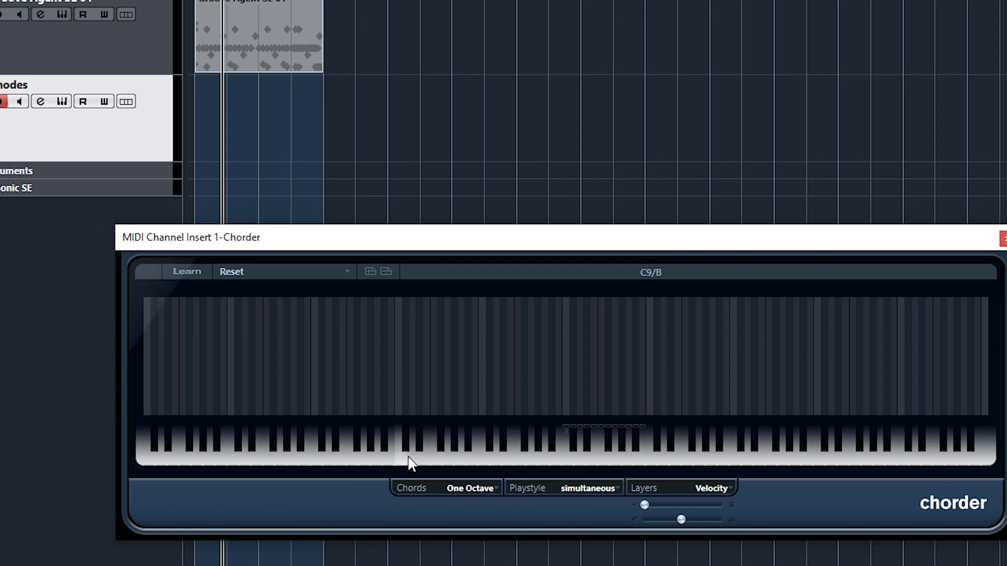
{"action": "left_click", "coordinate": [411, 446]}
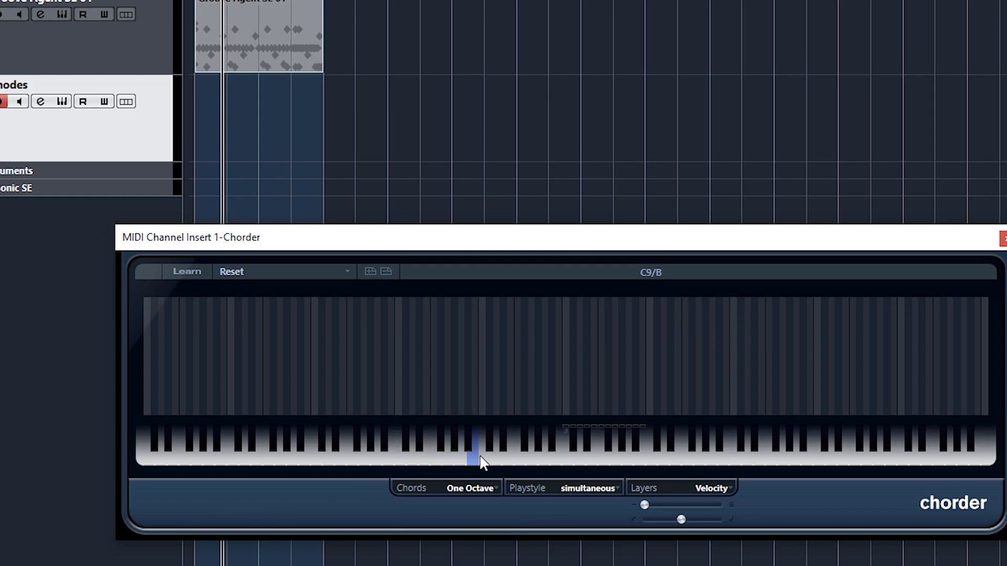
{"action": "mouse_move", "coordinate": [503, 496]}
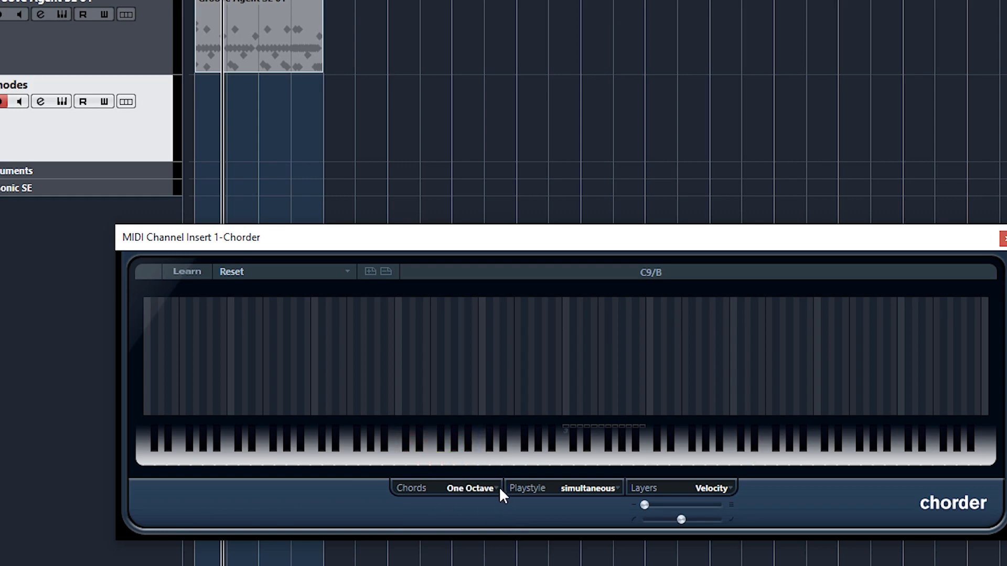
{"action": "left_click", "coordinate": [470, 488]}
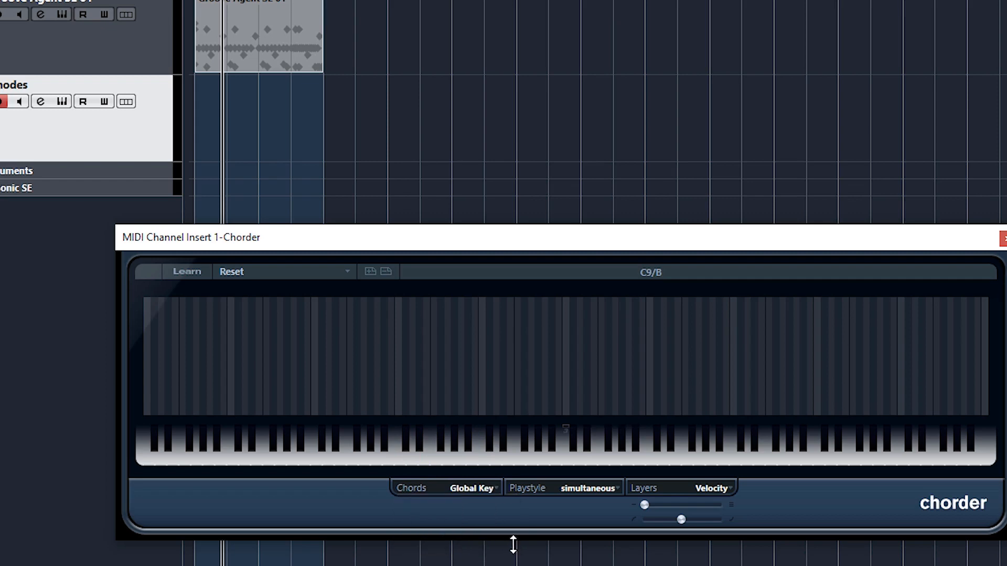
{"action": "left_click", "coordinate": [435, 443]}
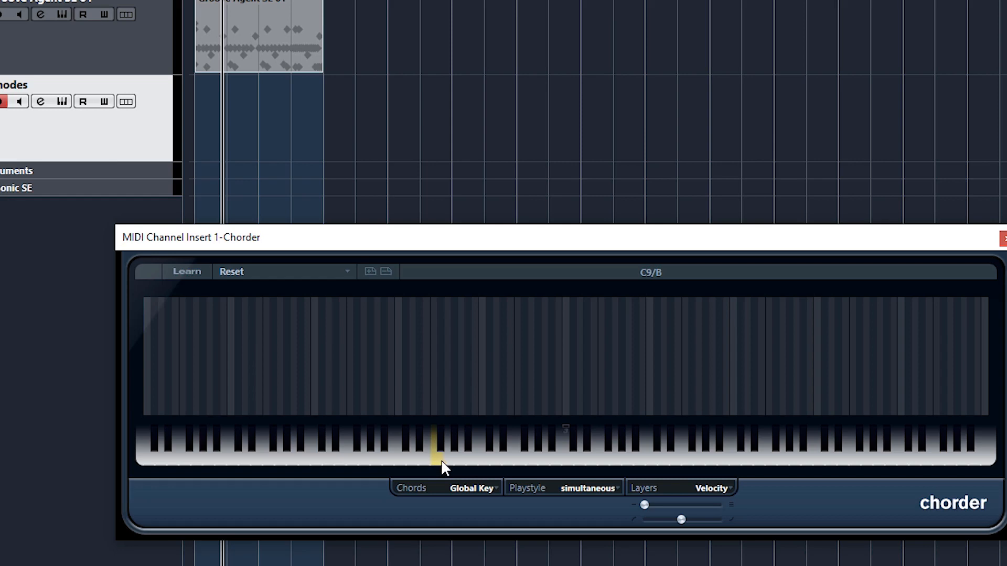
{"action": "left_click", "coordinate": [472, 488]}
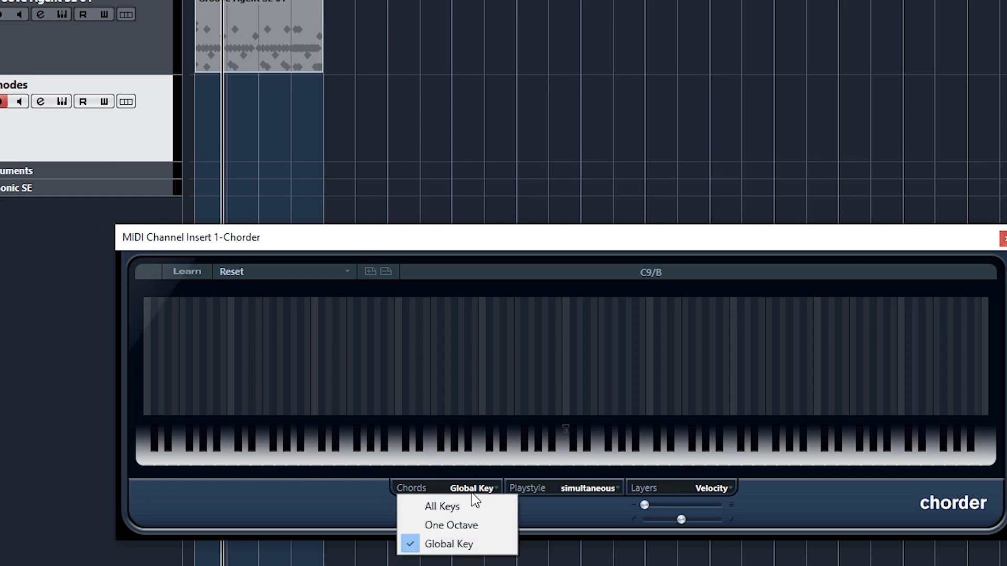
{"action": "left_click", "coordinate": [441, 506]}
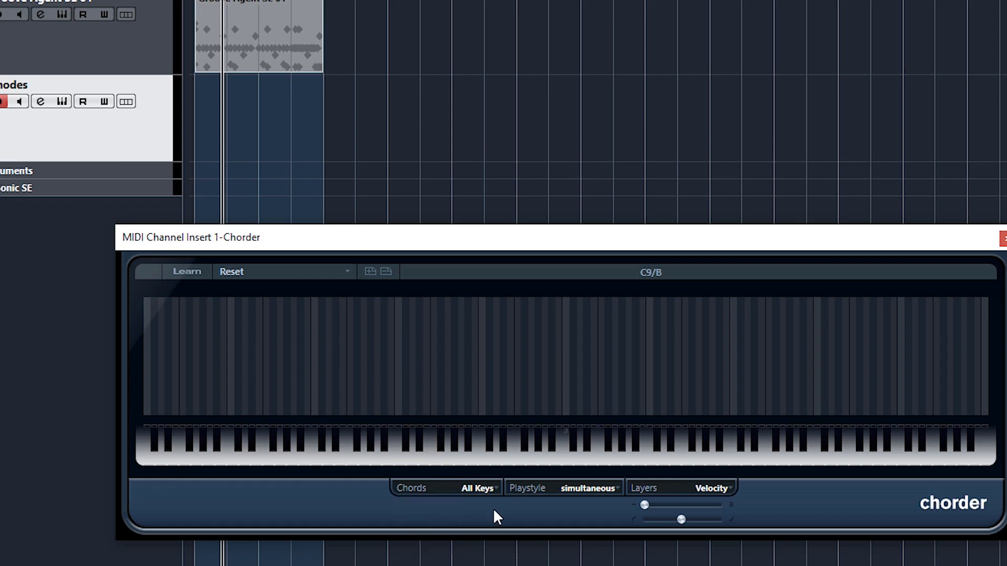
{"action": "left_click", "coordinate": [186, 271]}
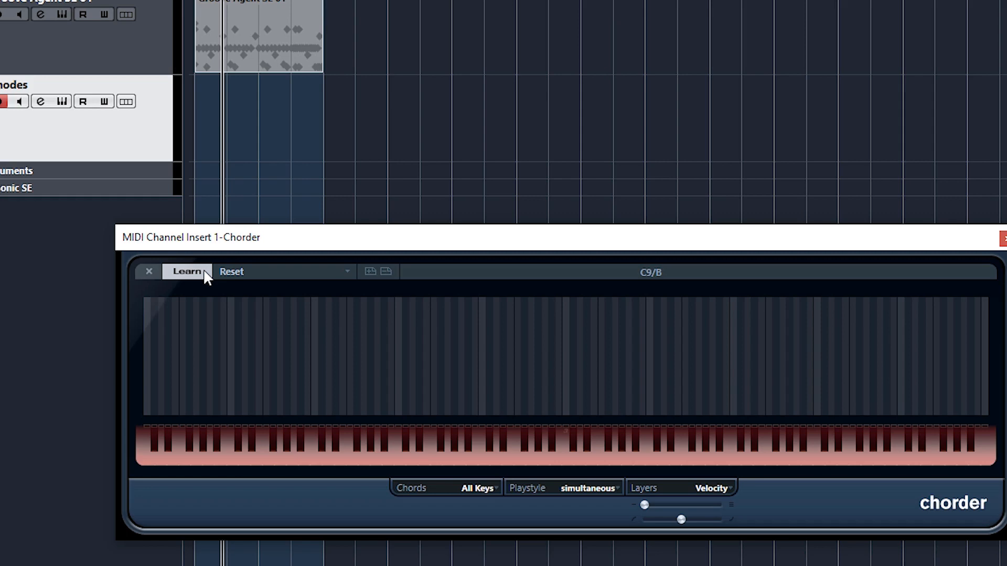
- Learn a Cmaj7/9/13 chord on one trigger key, split across three velocity layers
{"action": "left_click", "coordinate": [187, 271]}
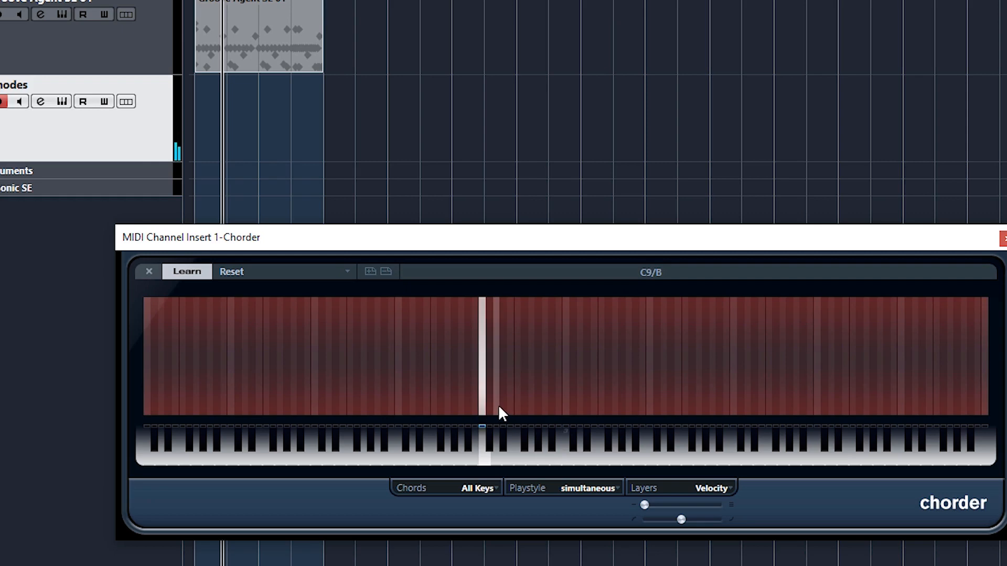
{"action": "left_click", "coordinate": [491, 357]}
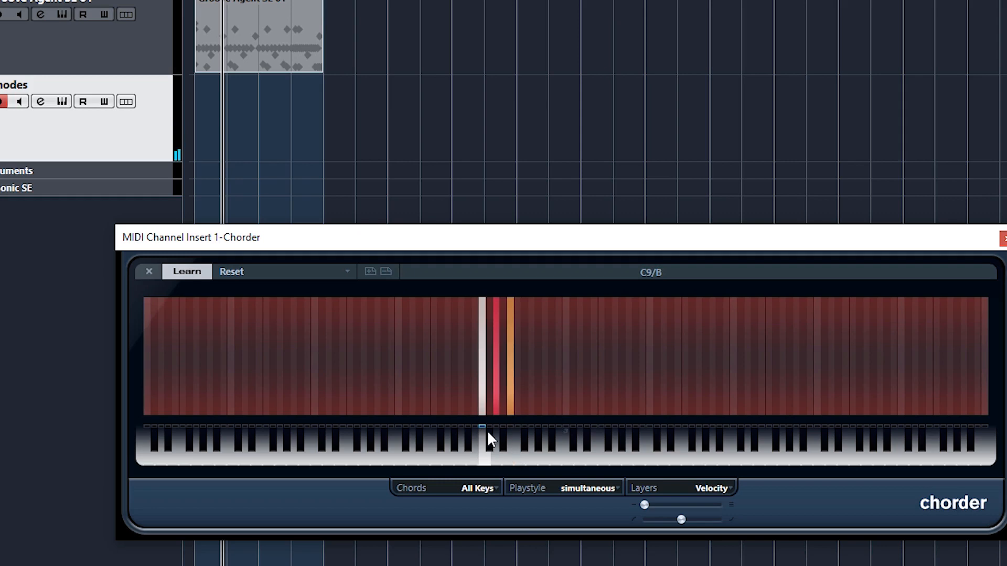
{"action": "mouse_move", "coordinate": [656, 532]}
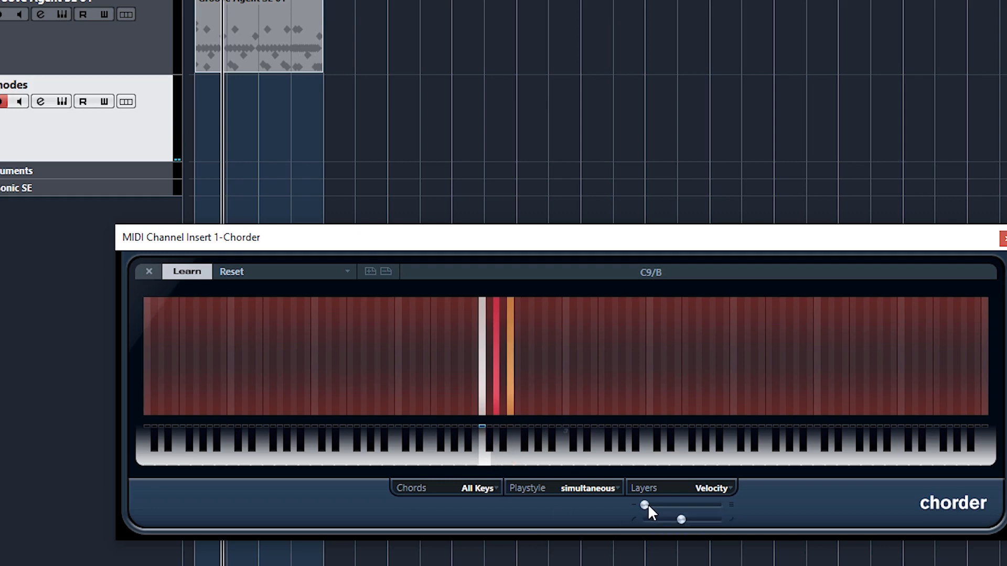
{"action": "left_click_drag", "start_coordinate": [645, 505], "coordinate": [666, 506]}
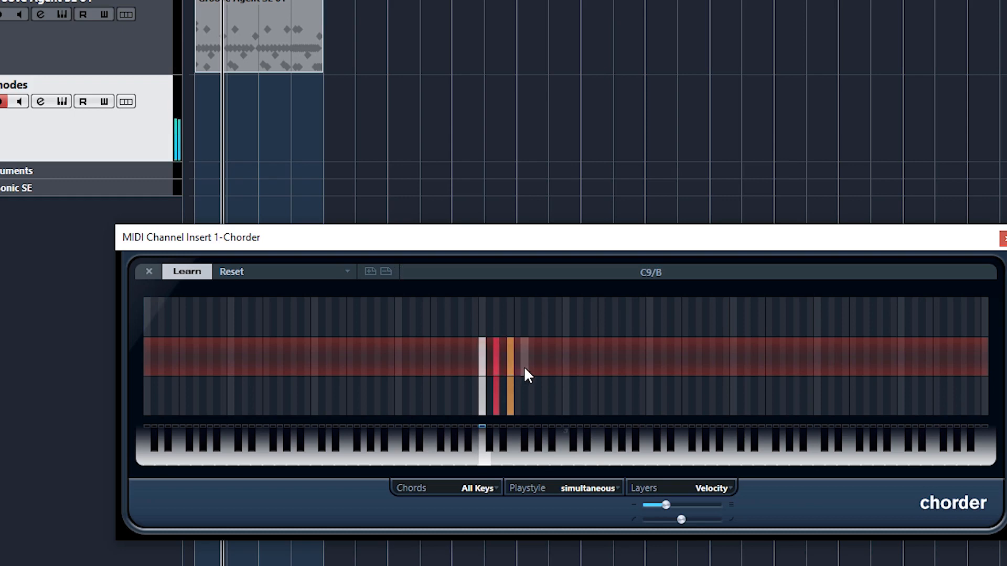
{"action": "left_click", "coordinate": [530, 353]}
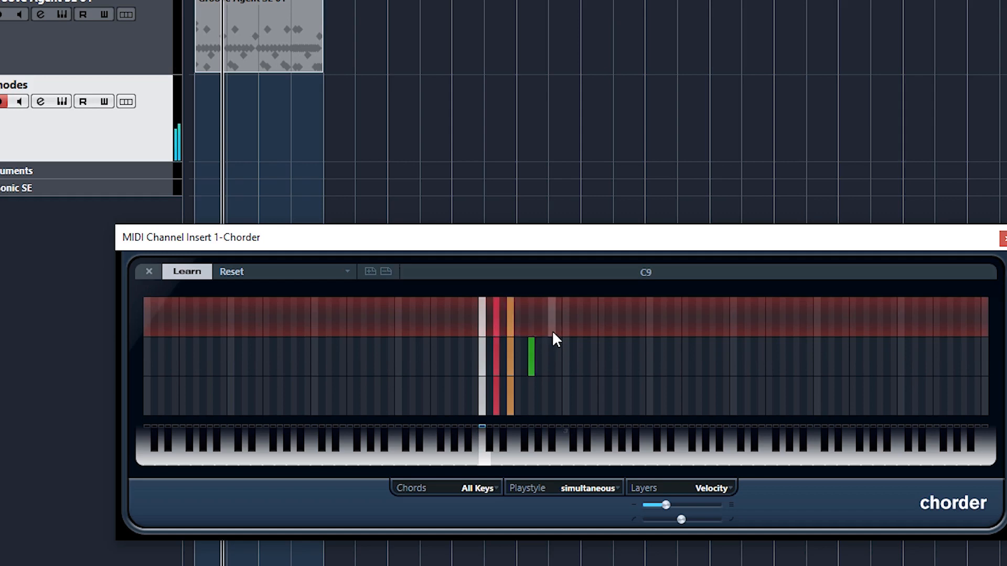
{"action": "left_click", "coordinate": [558, 320]}
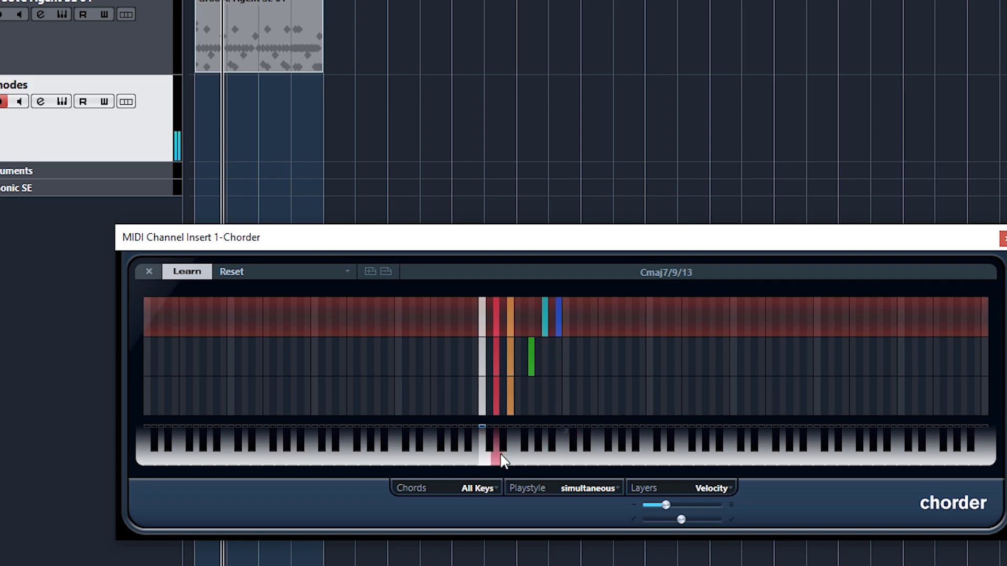
{"action": "left_click", "coordinate": [186, 271]}
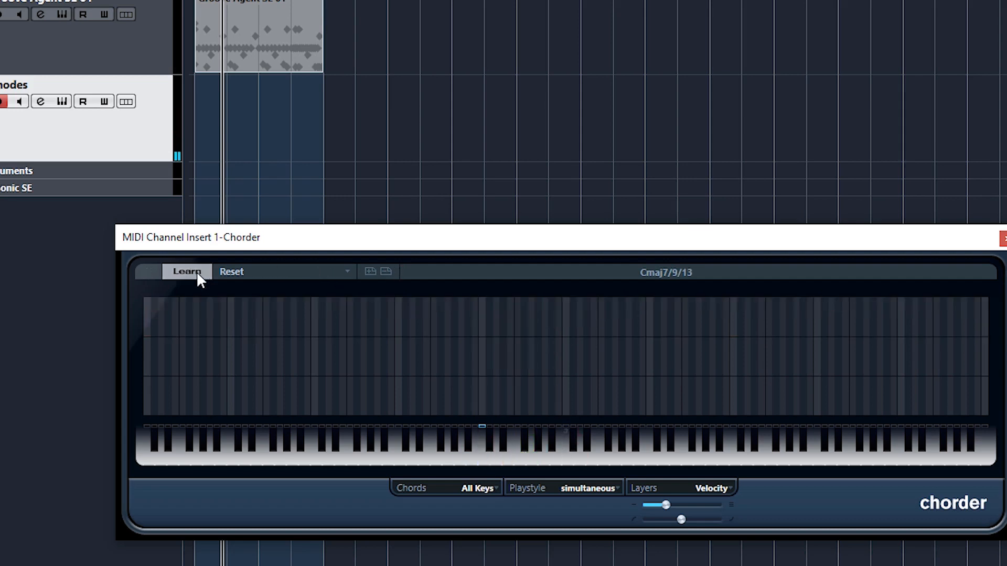
- Audition the trigger key, then set the Chorder play style to slow random
{"action": "left_click", "coordinate": [497, 450]}
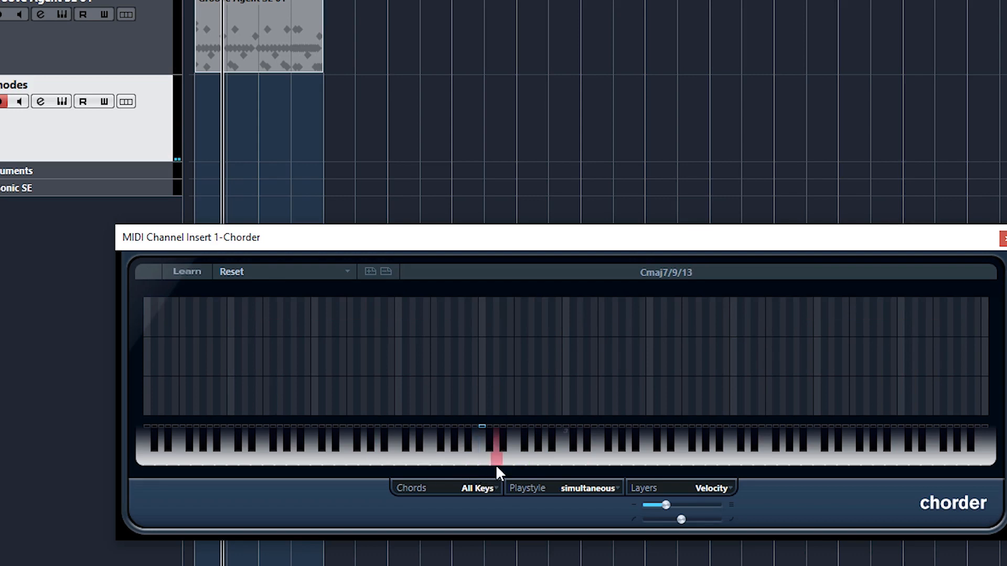
{"action": "left_click", "coordinate": [495, 449]}
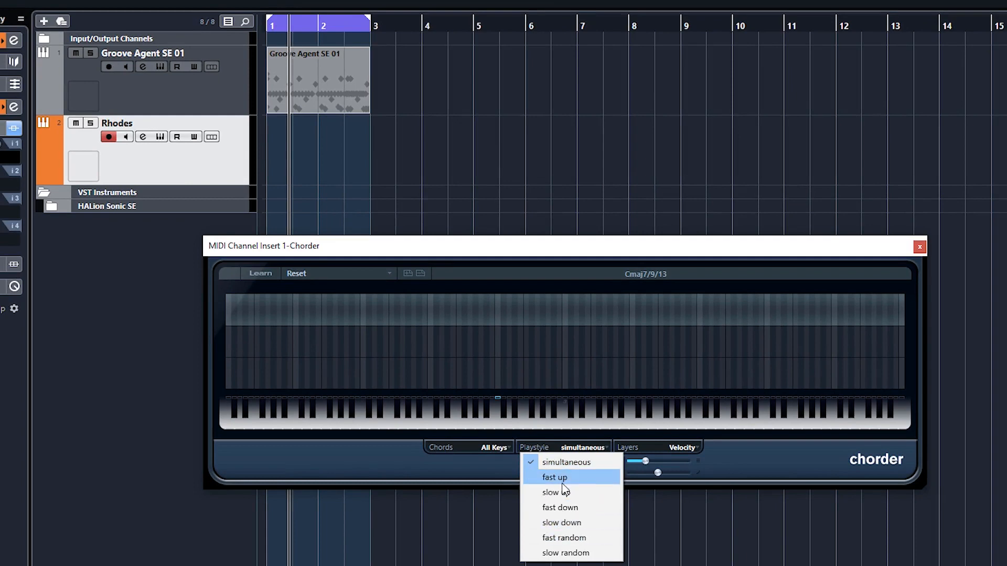
{"action": "mouse_move", "coordinate": [577, 477]}
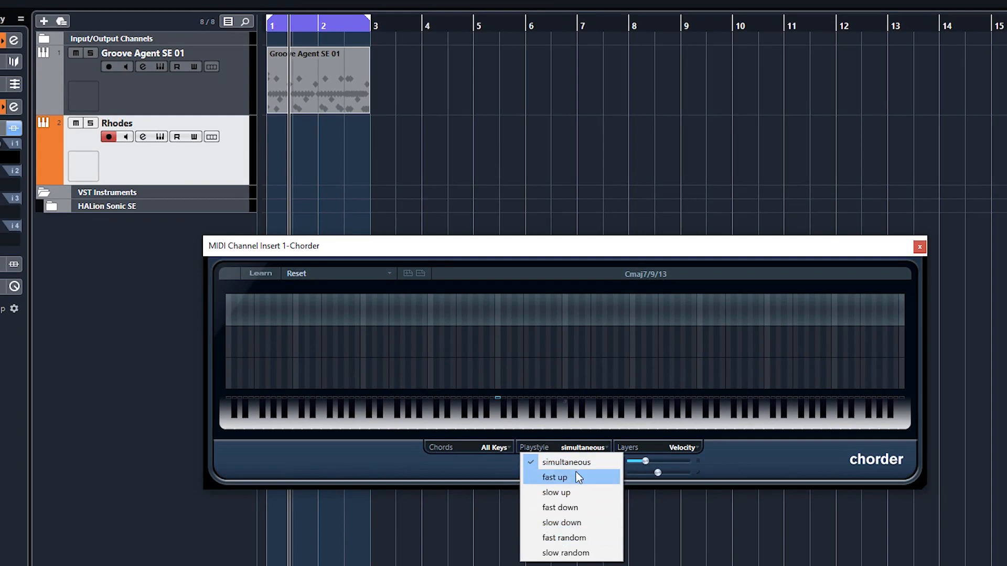
{"action": "mouse_move", "coordinate": [563, 523]}
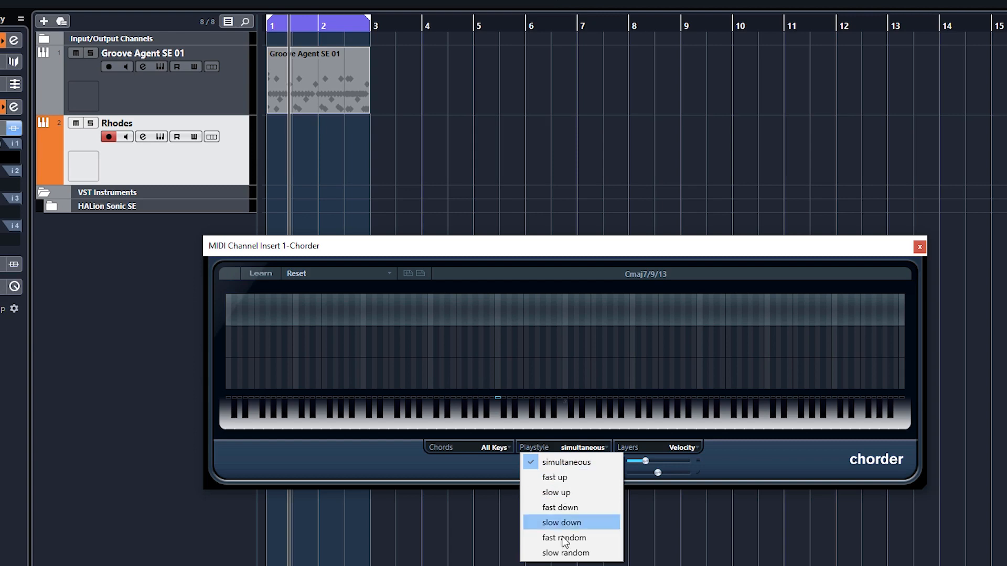
{"action": "left_click", "coordinate": [556, 492]}
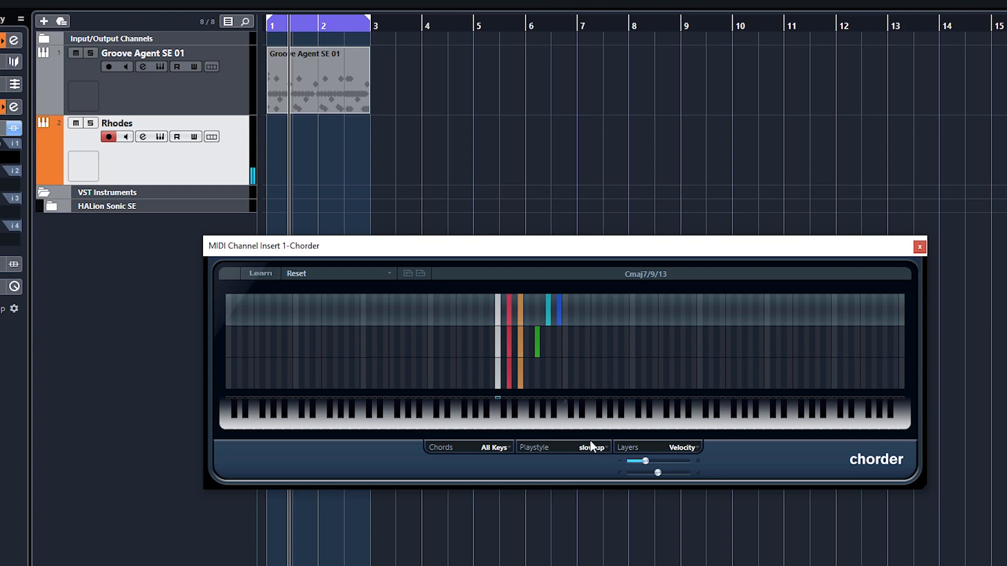
{"action": "left_click", "coordinate": [587, 446]}
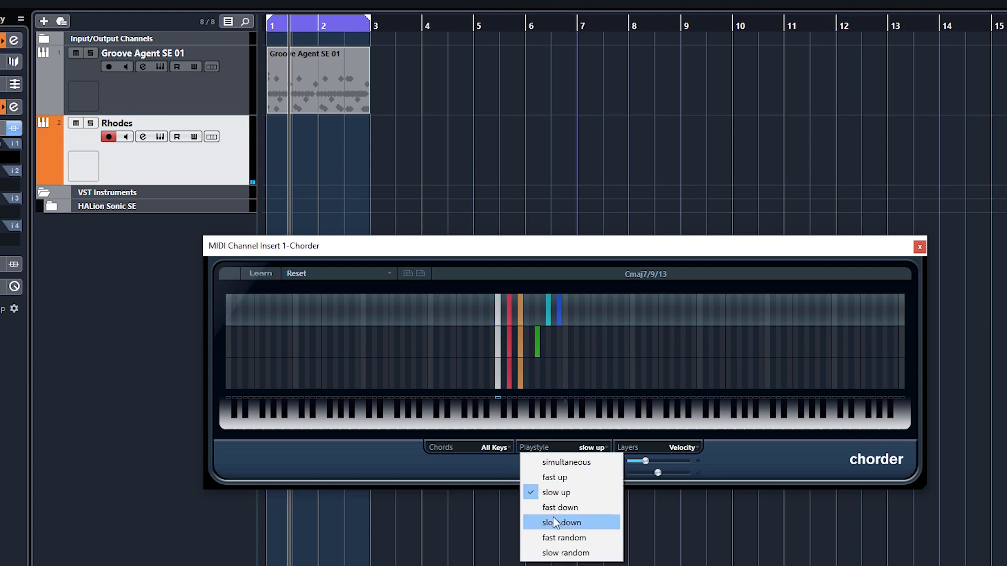
{"action": "left_click", "coordinate": [567, 553]}
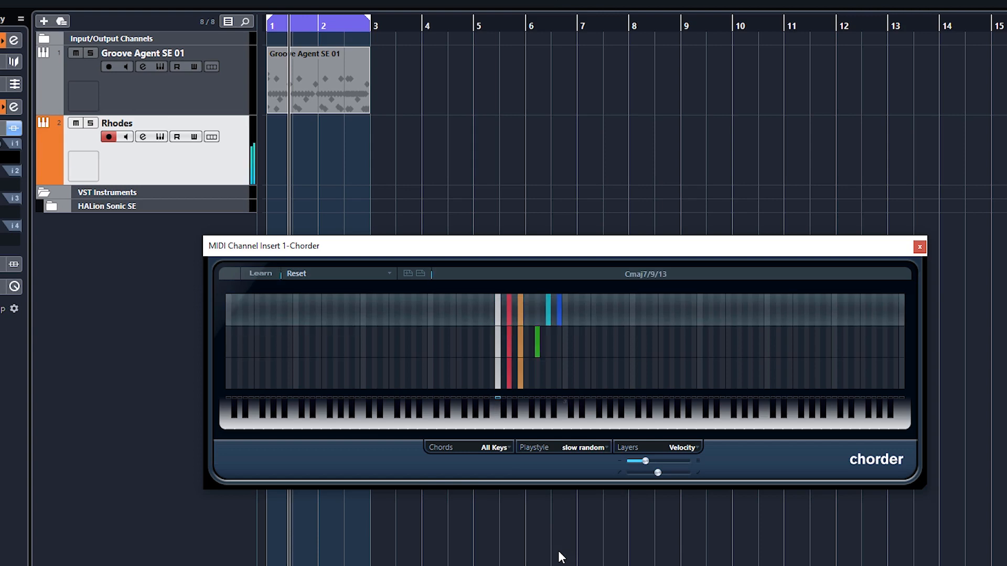
{"action": "mouse_move", "coordinate": [568, 447]}
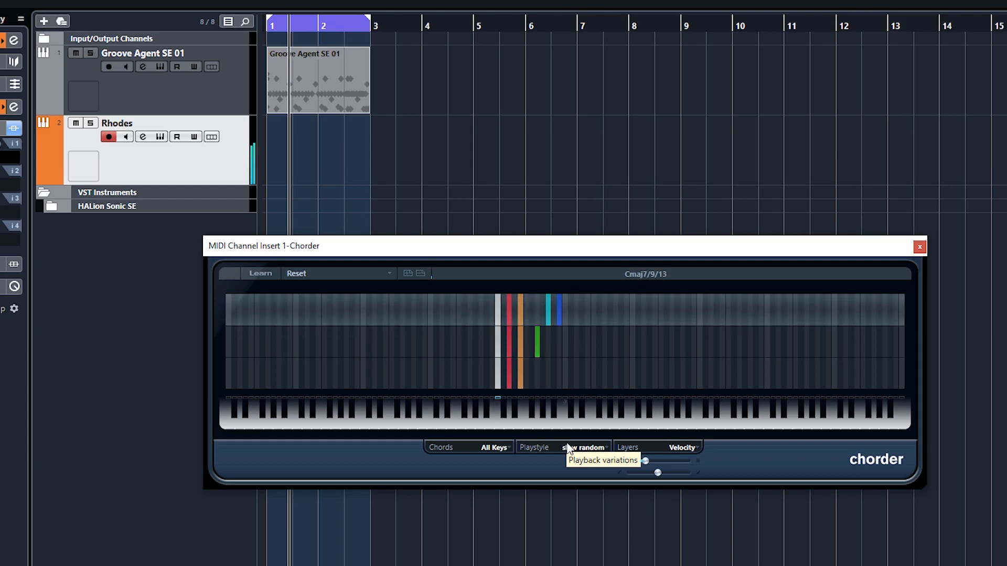
- Set the Chorder playstyle dropdown back to simultaneous
{"action": "left_click", "coordinate": [583, 447]}
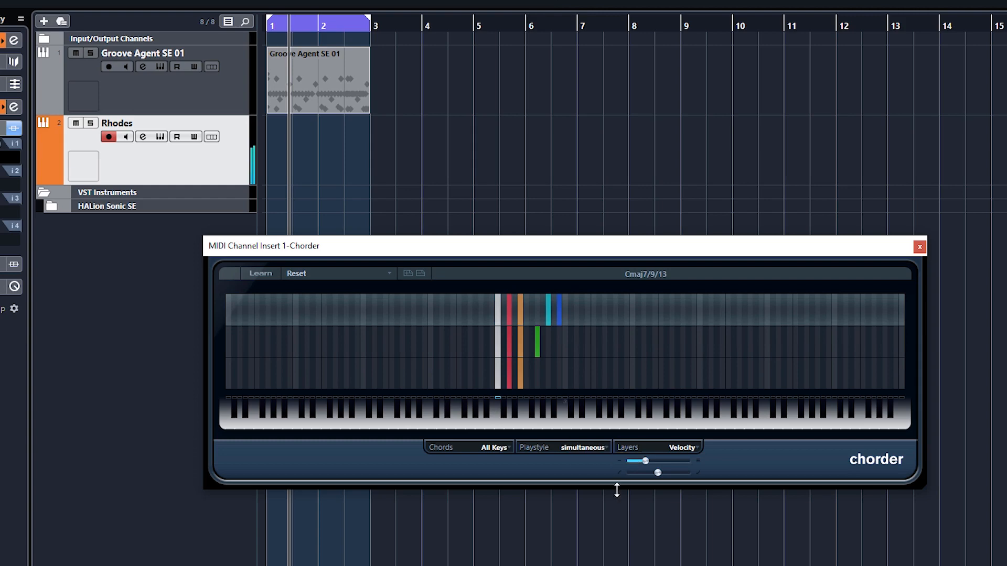
{"action": "left_click", "coordinate": [564, 447]}
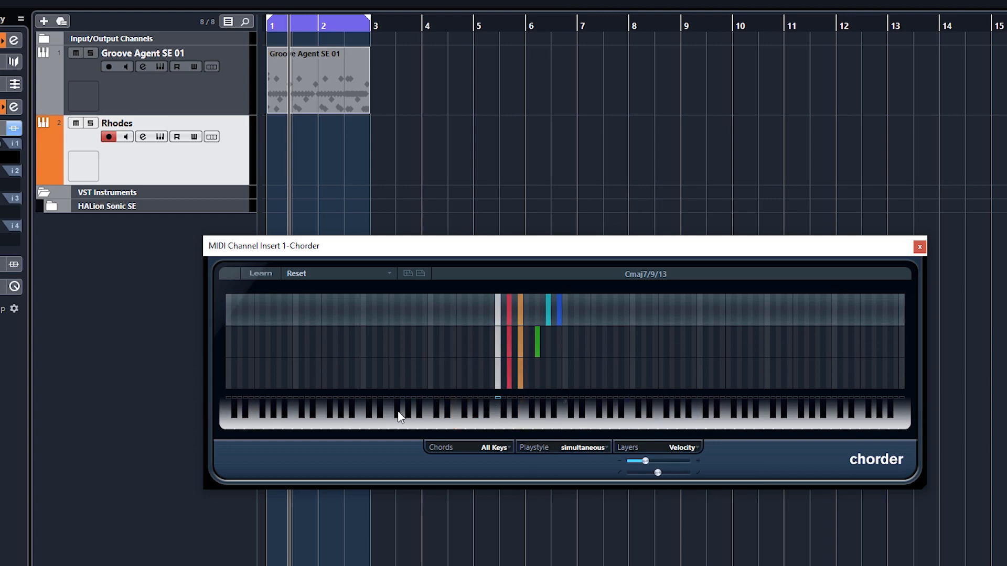
{"action": "mouse_move", "coordinate": [634, 448]}
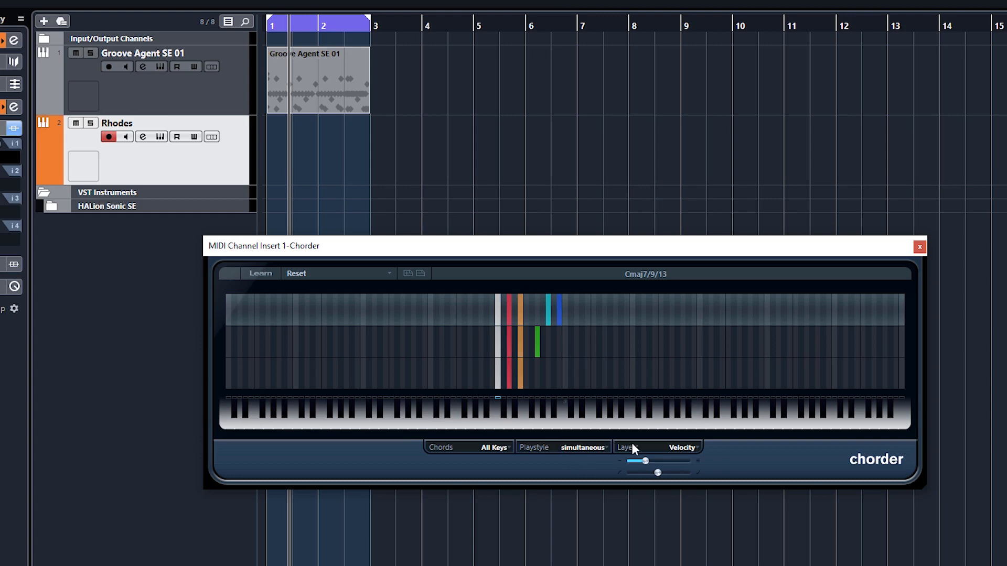
- Switch the Chorder layer mode to Single Mode and audition the layered chord
{"action": "left_click", "coordinate": [658, 447]}
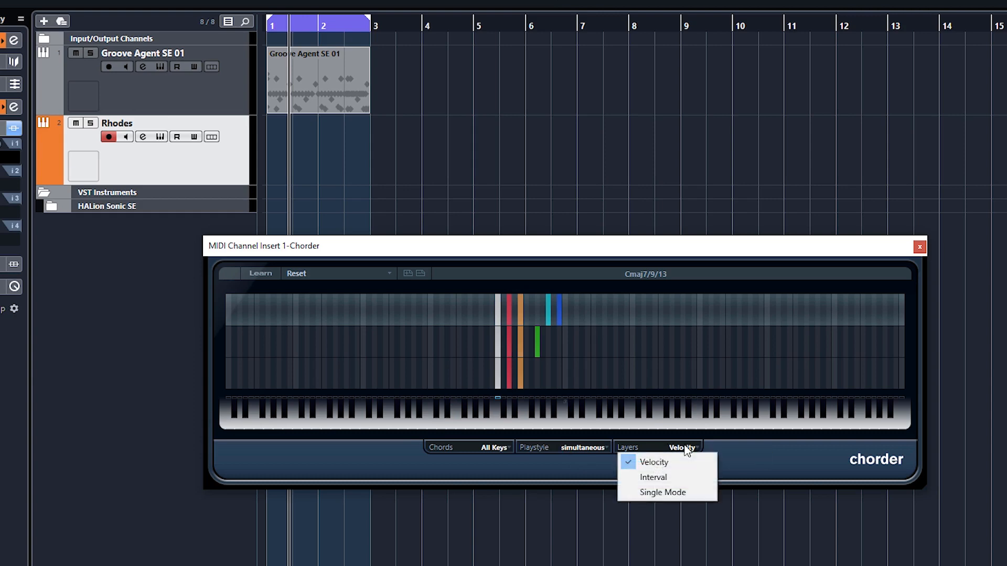
{"action": "mouse_move", "coordinate": [661, 492]}
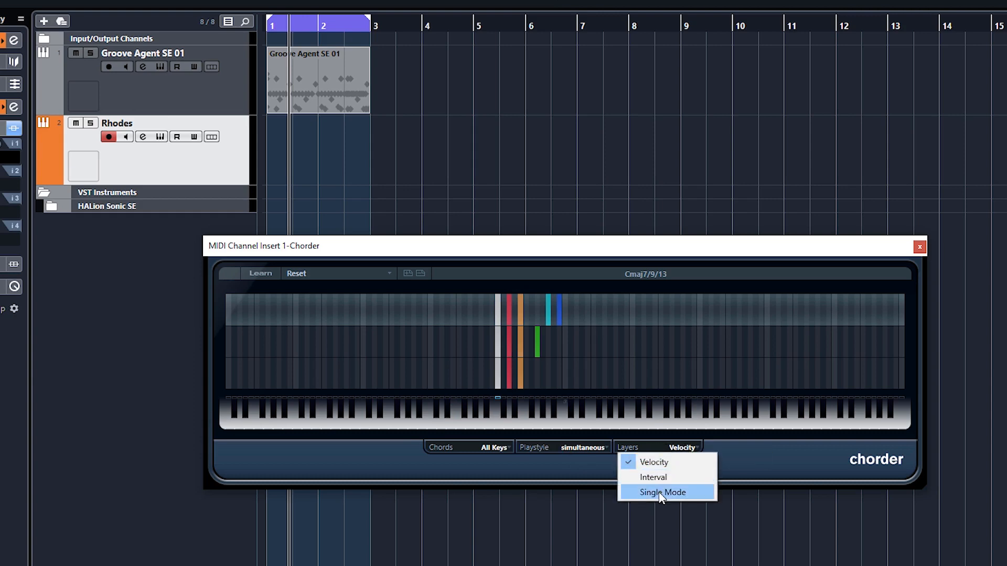
{"action": "left_click", "coordinate": [664, 491]}
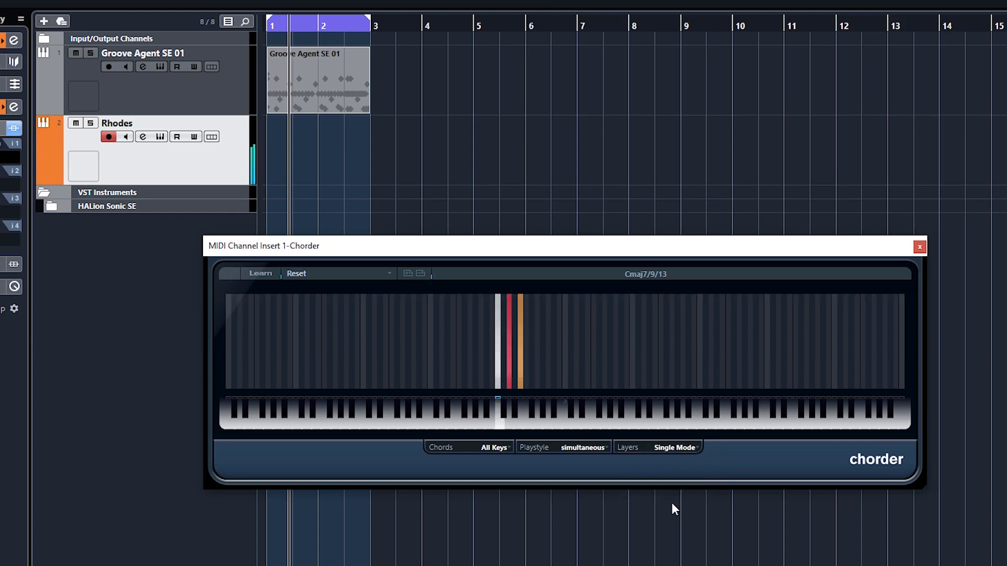
{"action": "mouse_move", "coordinate": [702, 474]}
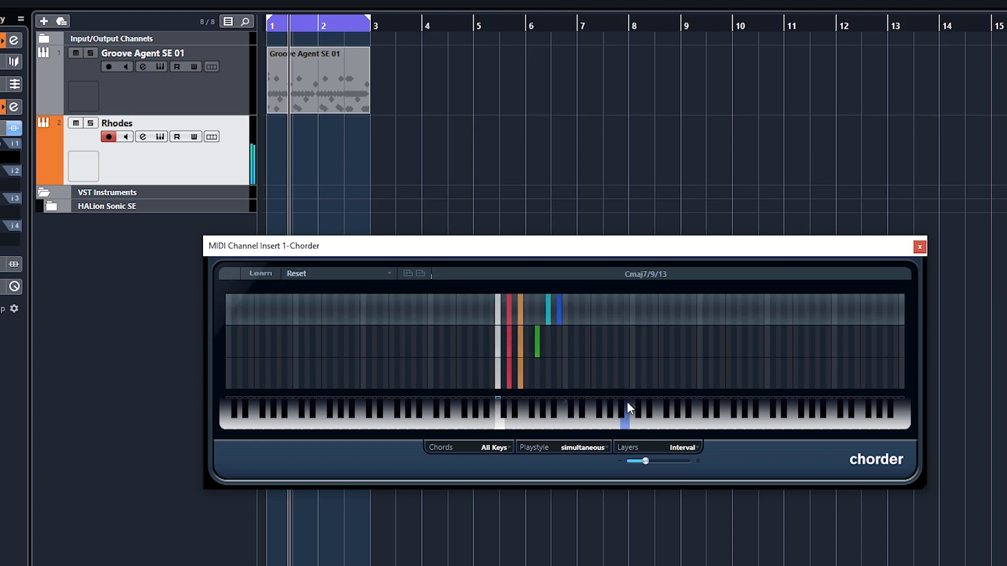
{"action": "left_click", "coordinate": [497, 417]}
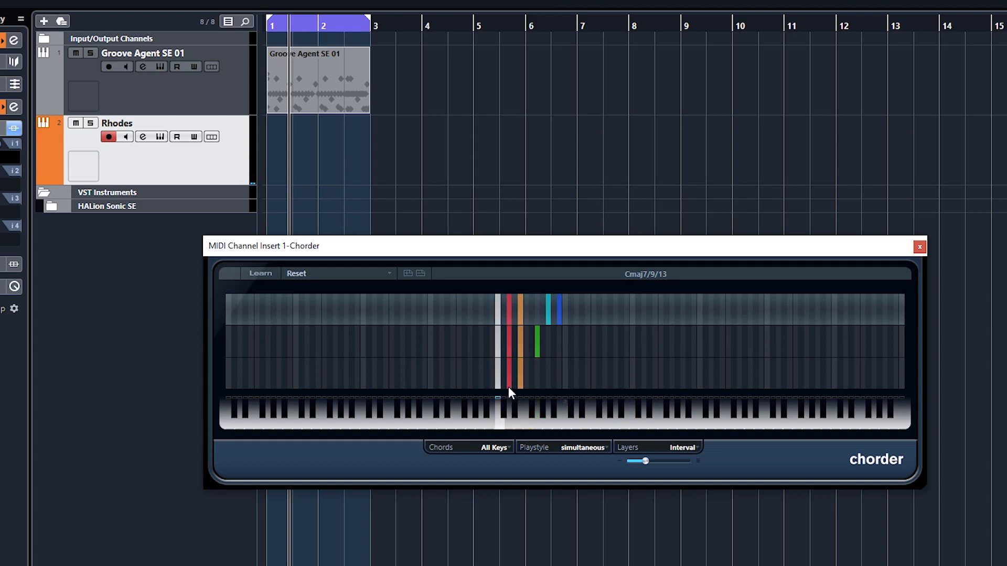
{"action": "left_click", "coordinate": [683, 447]}
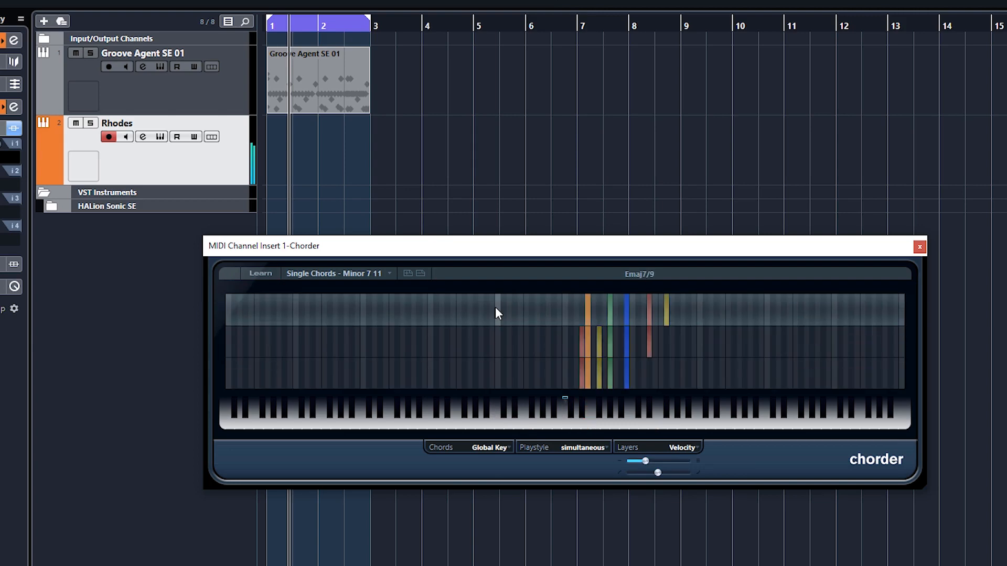
{"action": "mouse_move", "coordinate": [484, 331]}
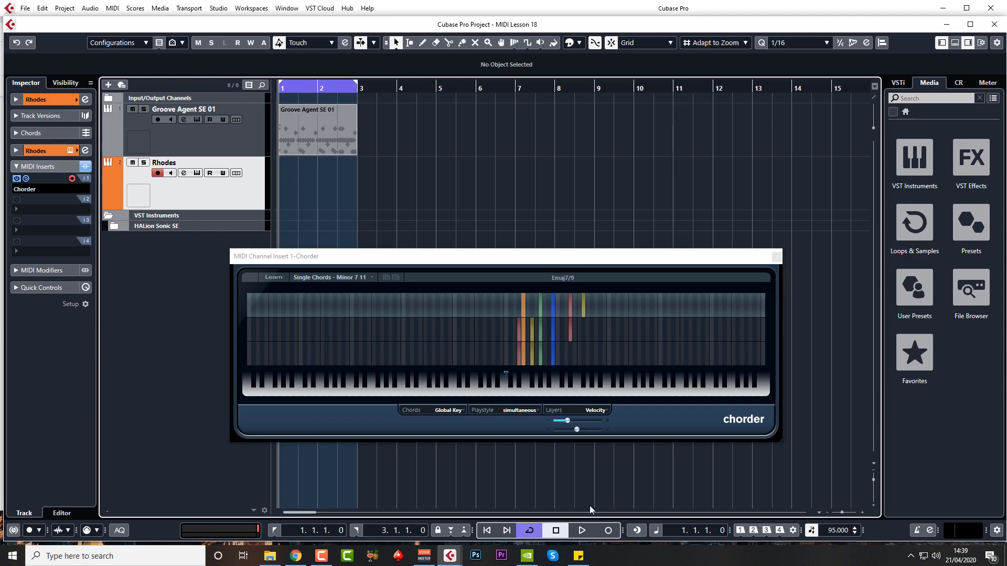
{"action": "mouse_move", "coordinate": [606, 534]}
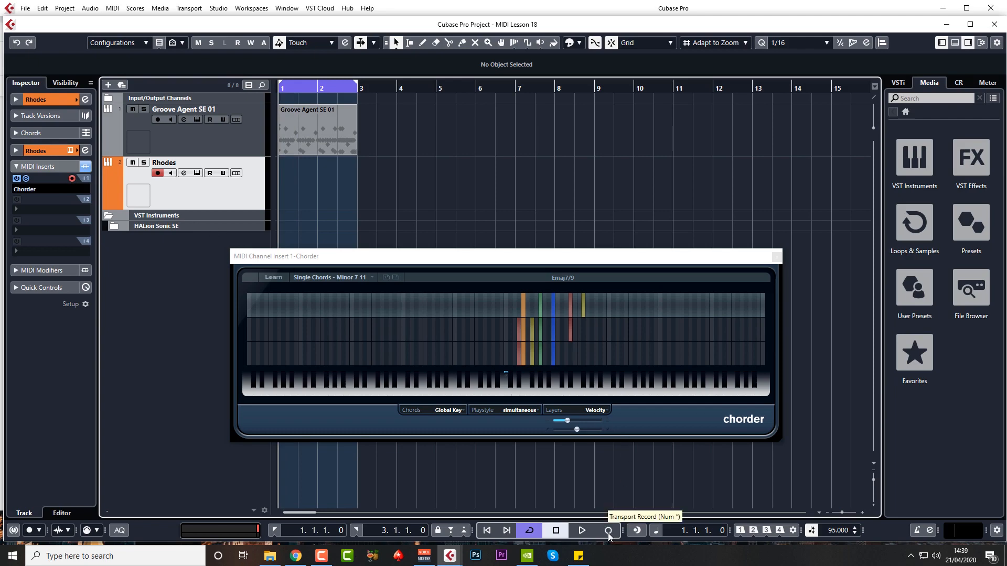
{"action": "left_click", "coordinate": [606, 530]}
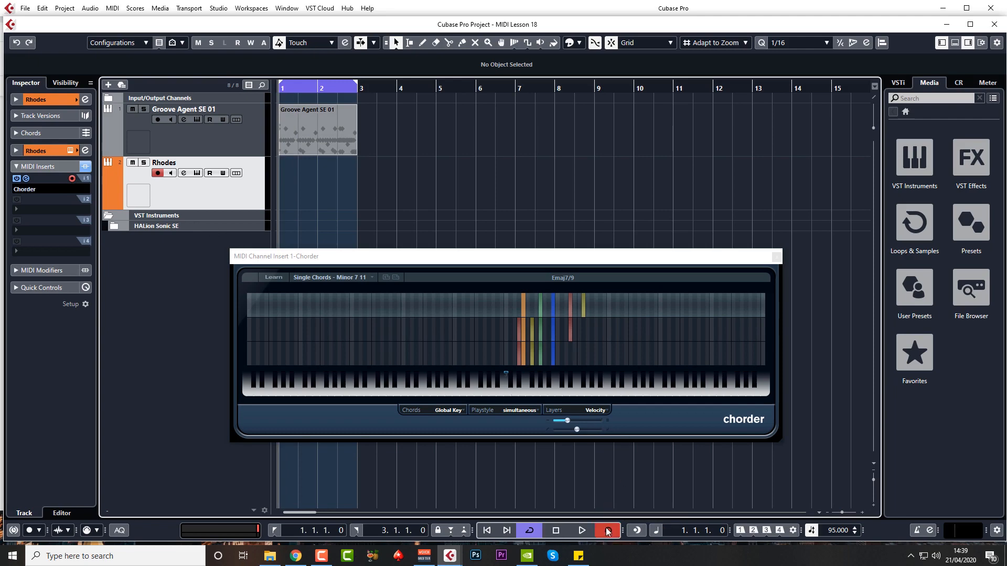
{"action": "left_click", "coordinate": [580, 531]}
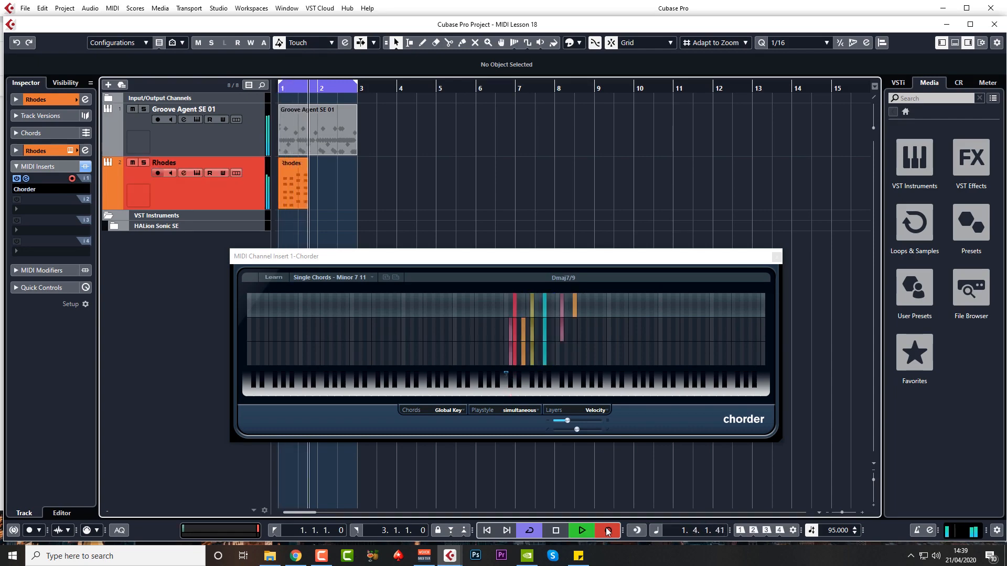
{"action": "left_click", "coordinate": [580, 531]}
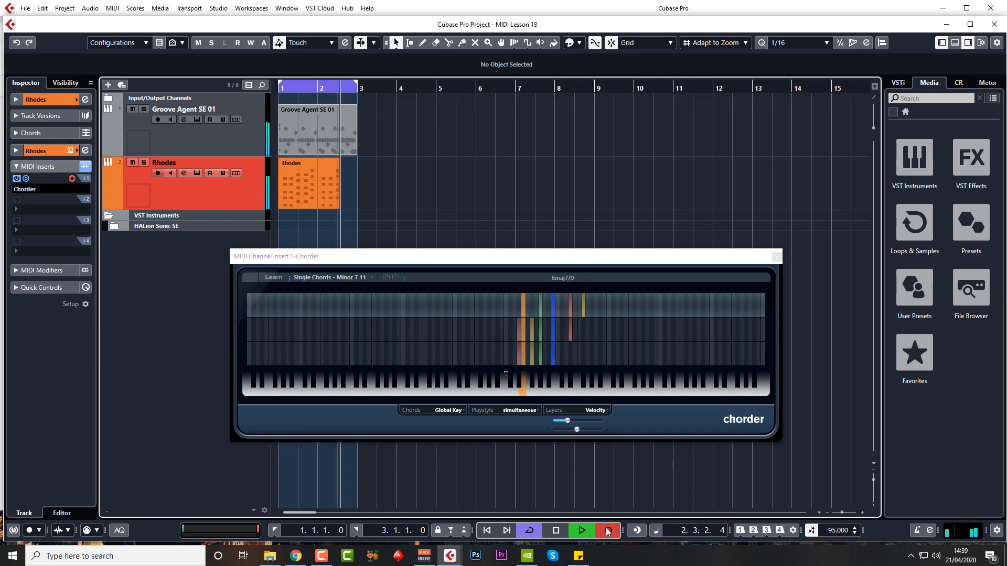
{"action": "left_click", "coordinate": [554, 530]}
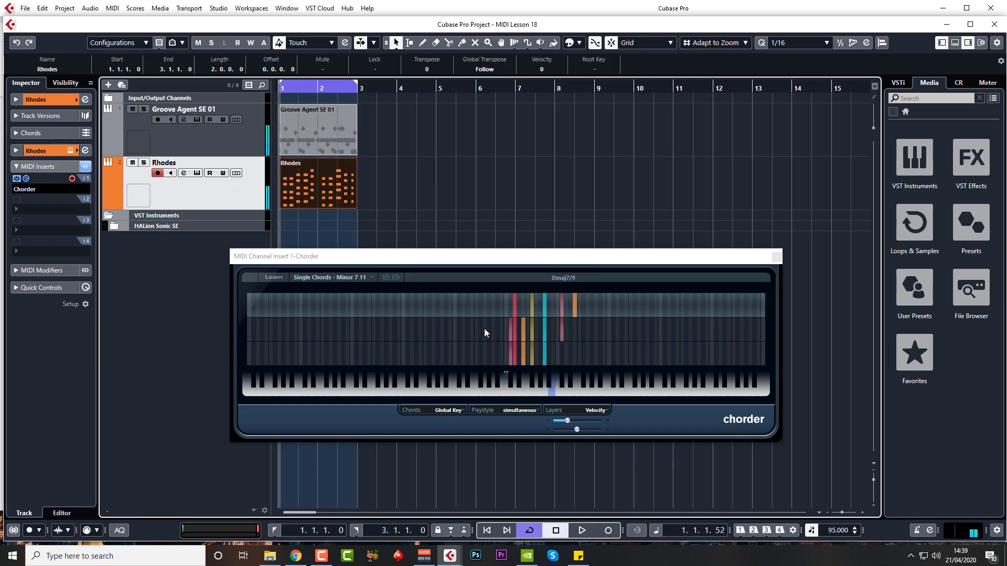
{"action": "double_click", "coordinate": [317, 182]}
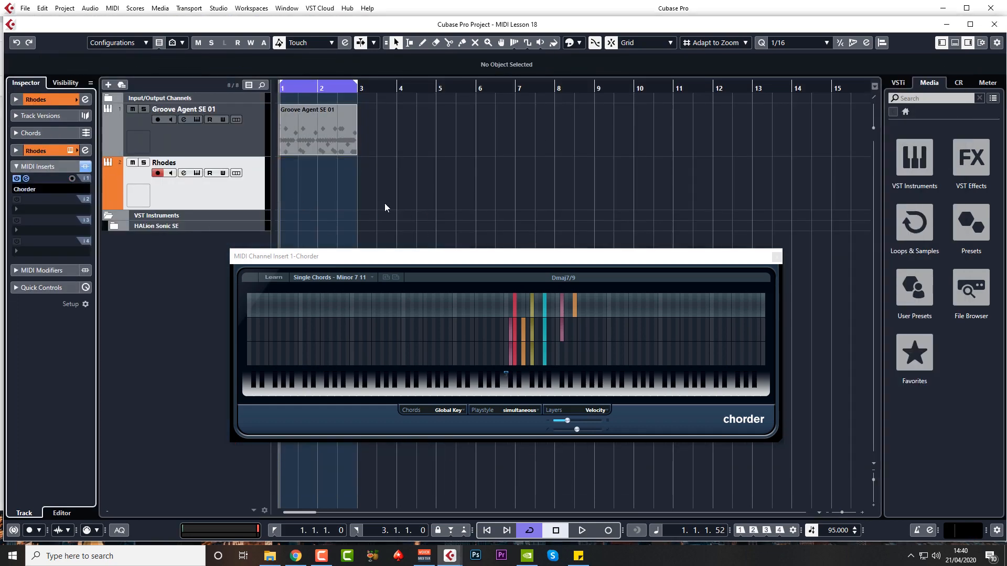
- Run MIDI > Merge MIDI in Loop with Include Inserts ticked
{"action": "left_click", "coordinate": [111, 8]}
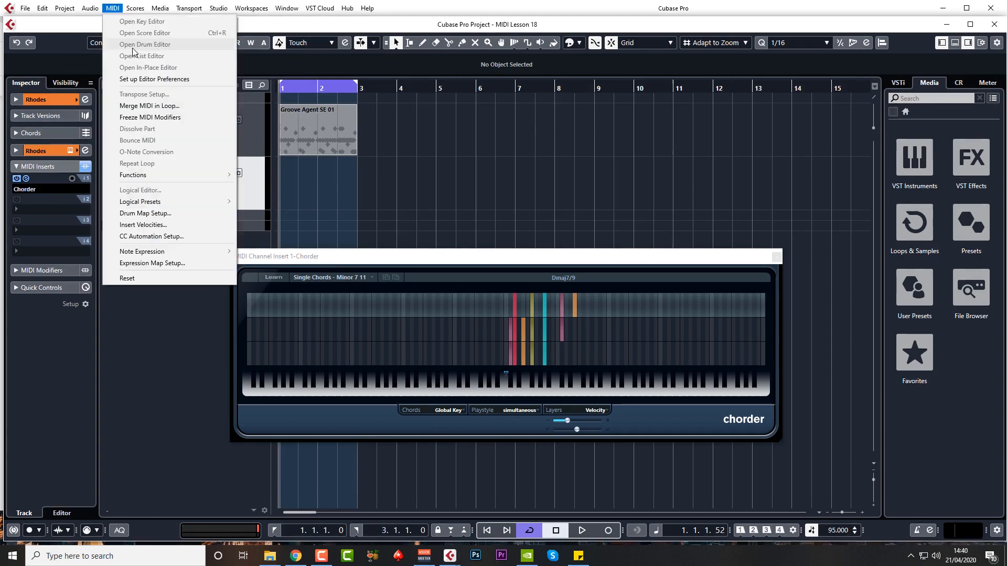
{"action": "left_click", "coordinate": [149, 105]}
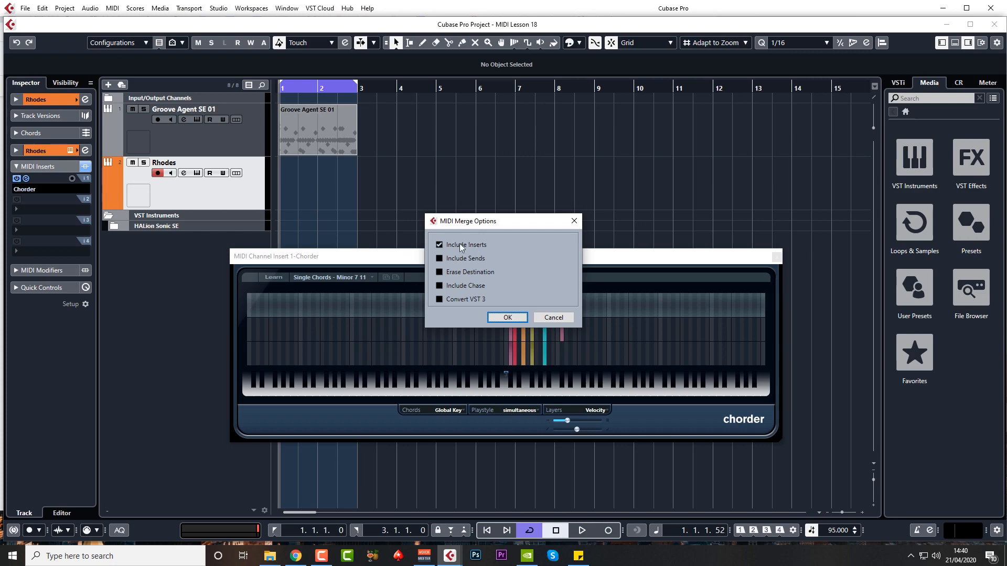
{"action": "left_click", "coordinate": [506, 317]}
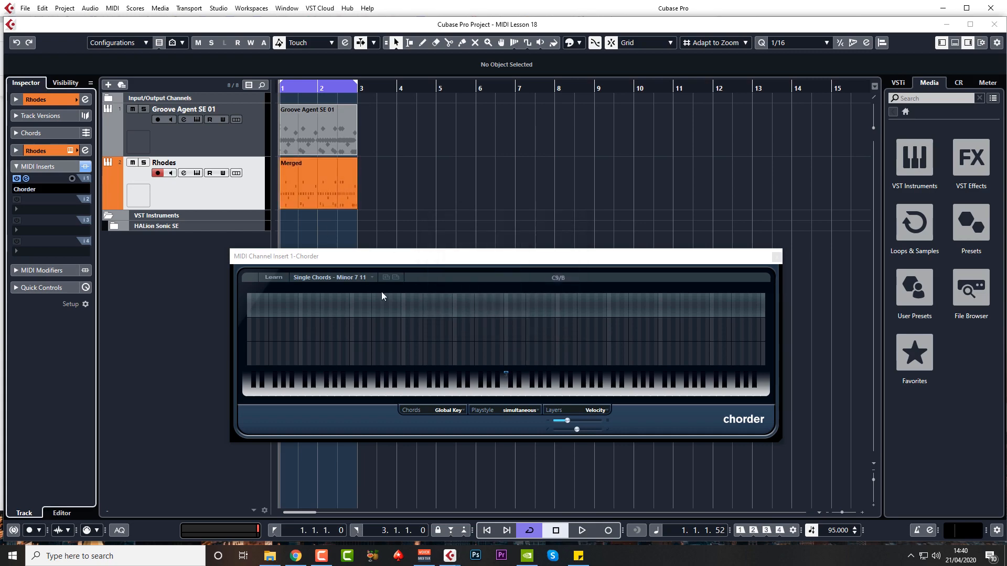